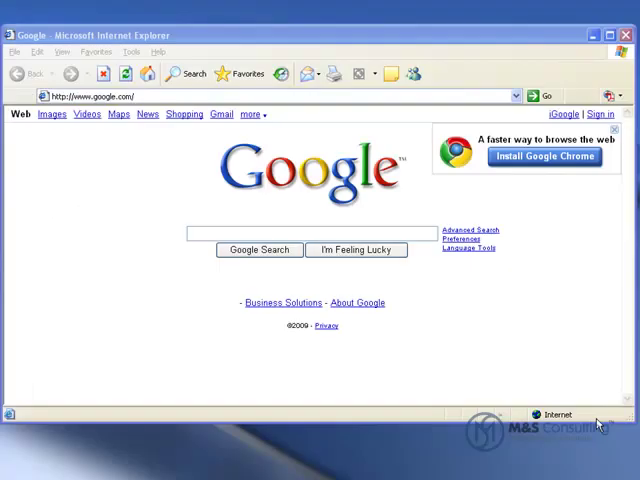
# Step: Go to the local APEX login page at 127.0.0.1:8080/apex with CONSULT credentials filled in
pyautogui.click(96, 52)
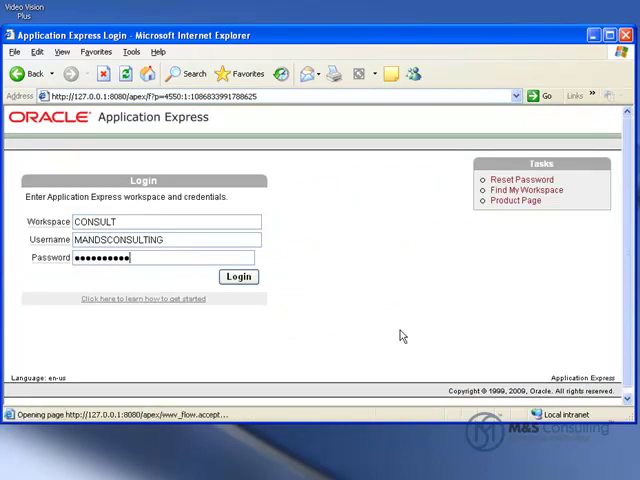
# Step: Log in to the CONSULT workspace and start Create in Application Builder
pyautogui.click(238, 276)
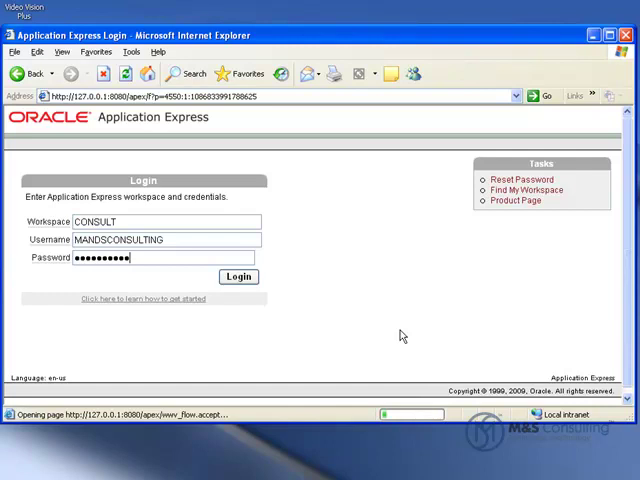
pyautogui.click(238, 276)
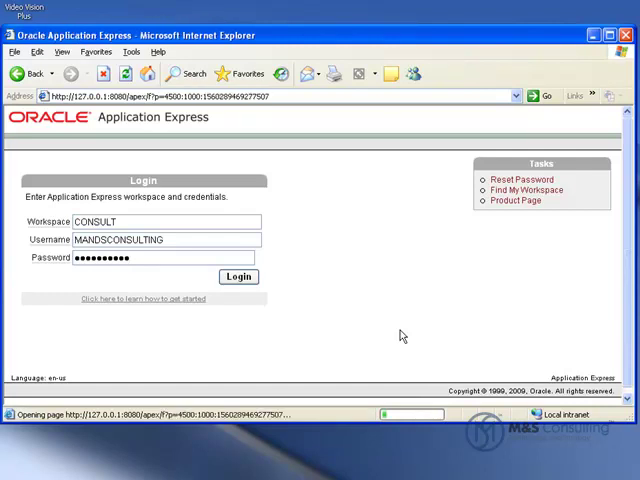
pyautogui.click(238, 276)
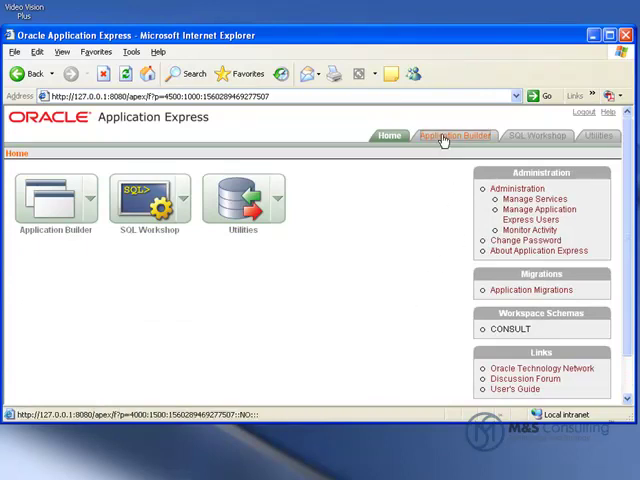
pyautogui.click(452, 136)
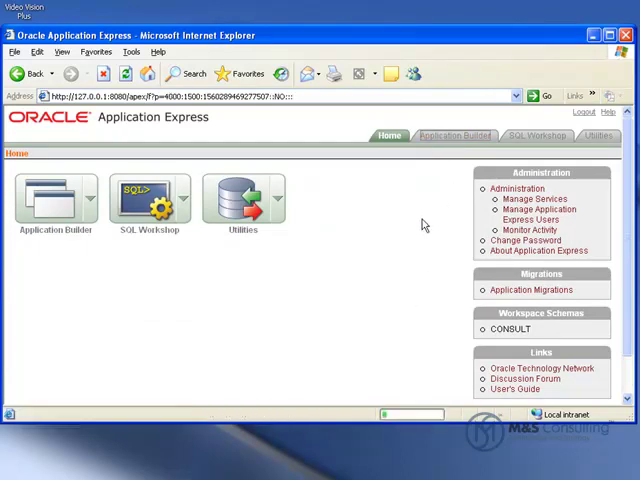
pyautogui.click(56, 196)
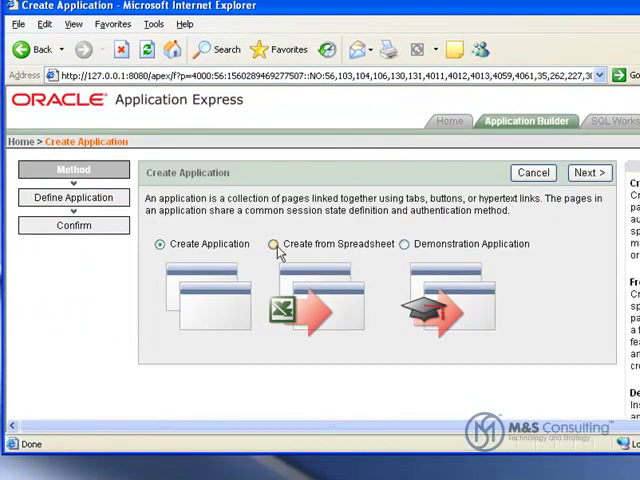
# Step: Choose Create from Spreadsheet with an uploaded comma/tab delimited file and reach the file browser
pyautogui.click(272, 244)
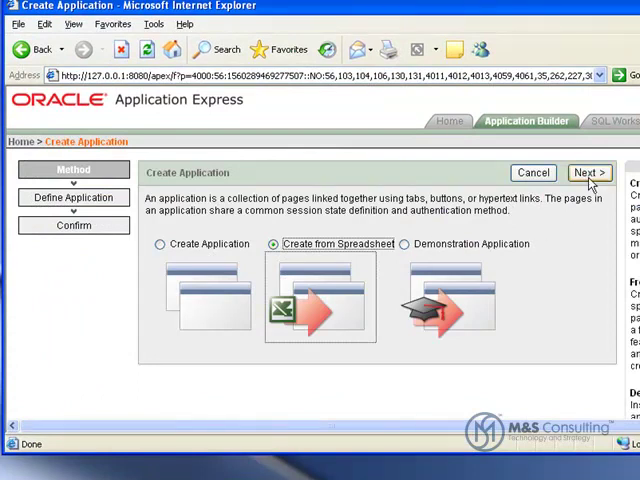
pyautogui.click(588, 172)
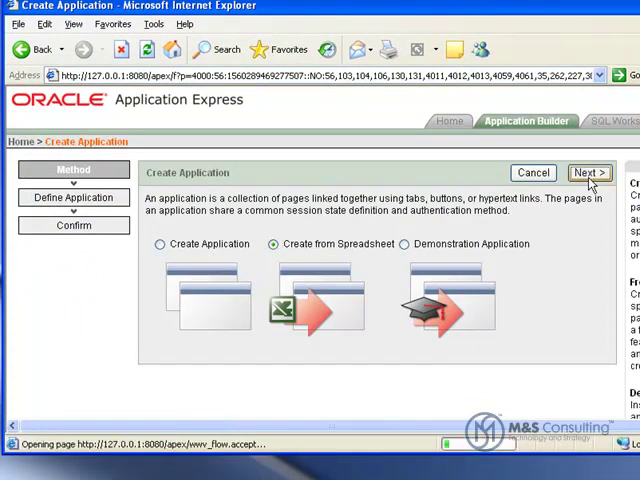
pyautogui.click(588, 172)
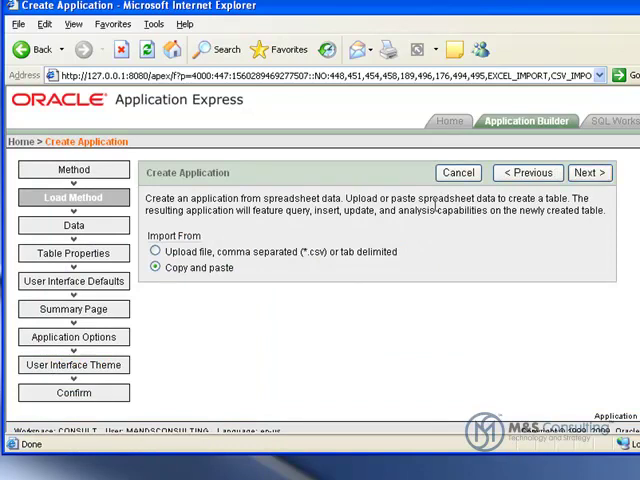
pyautogui.click(156, 252)
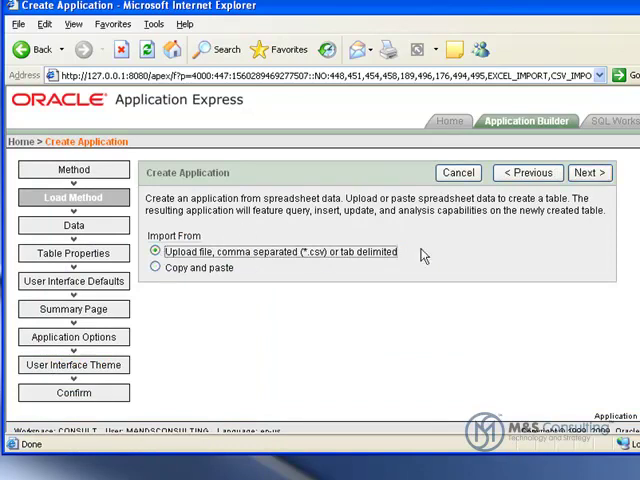
pyautogui.click(588, 172)
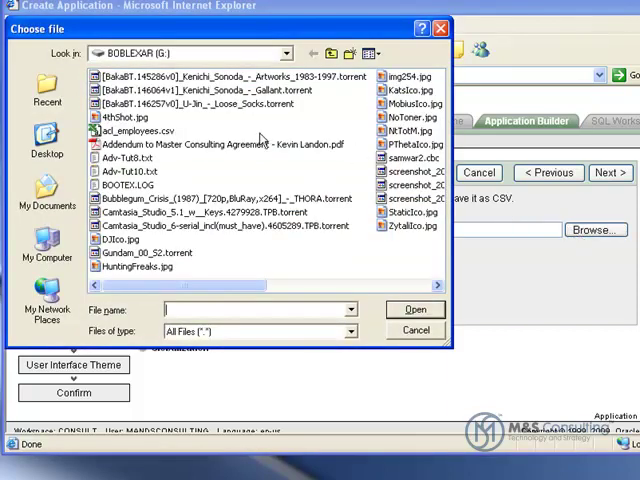
# Step: Select acl_employees.csv, keep first row as column names, and start its upload
pyautogui.click(142, 132)
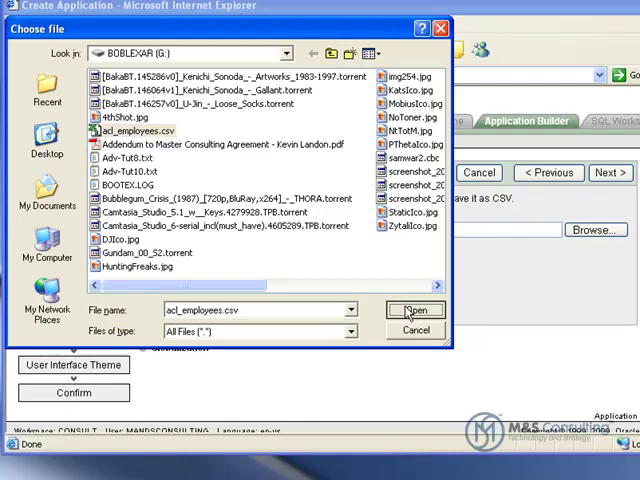
pyautogui.click(414, 310)
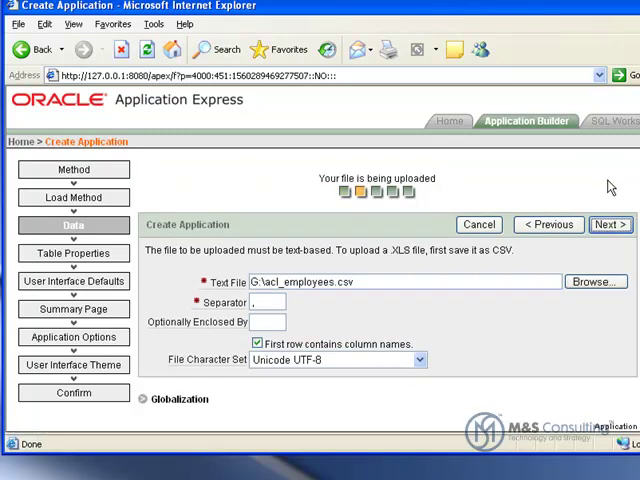
pyautogui.click(610, 224)
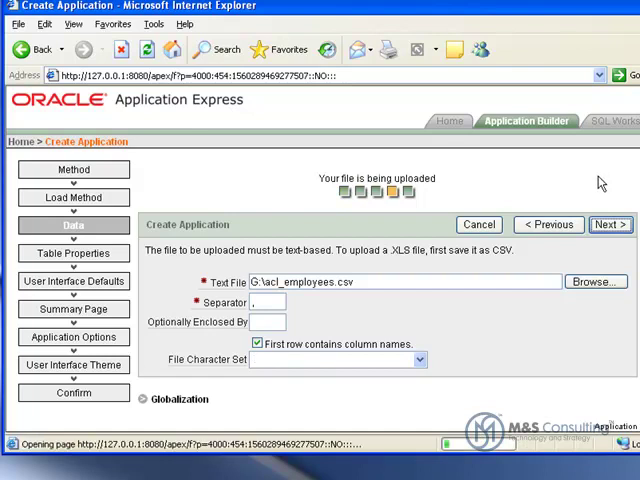
# Step: Name the target table ACL_EMPLOYEES and continue to user interface defaults
pyautogui.click(608, 224)
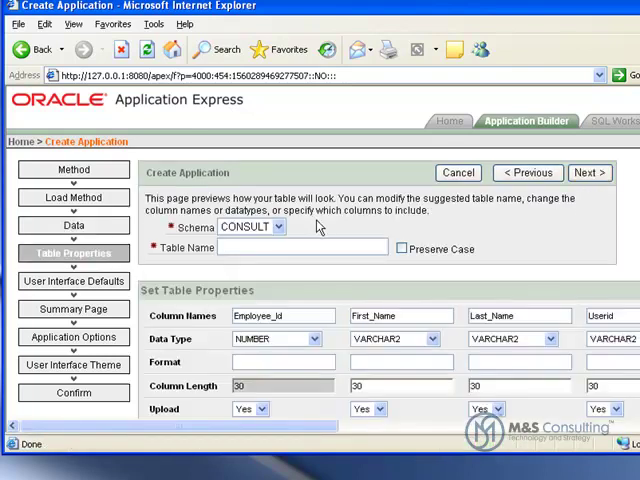
pyautogui.moveTo(564, 250)
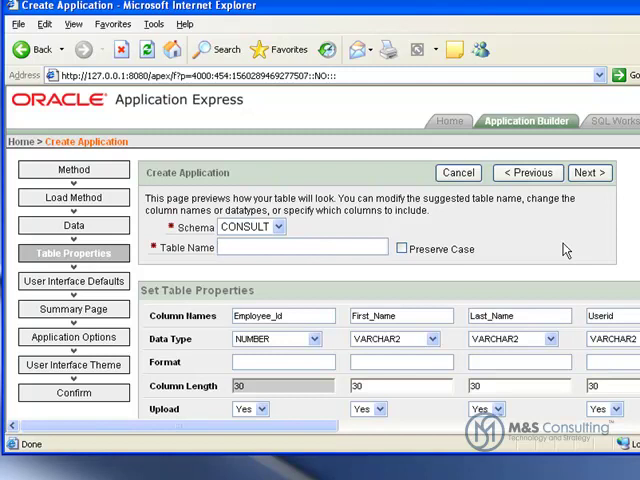
pyautogui.write('ACL_EMPLOYEES')
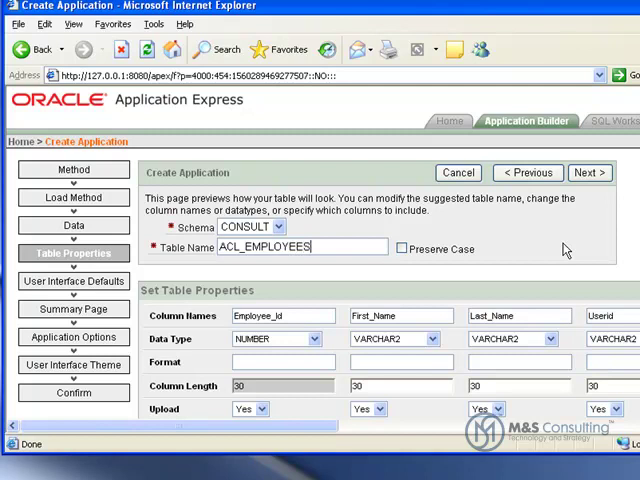
pyautogui.moveTo(590, 172)
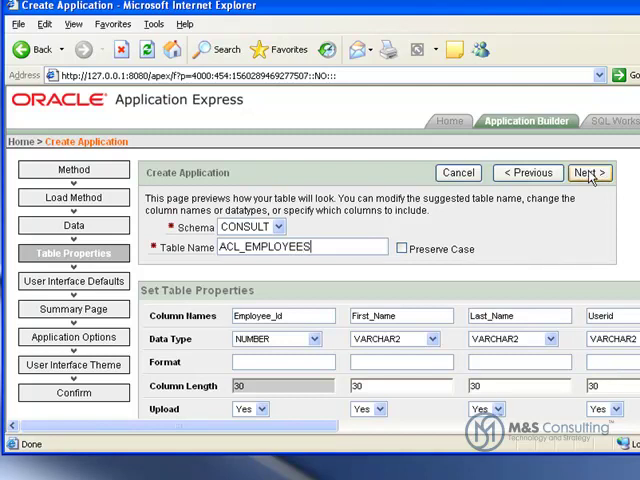
pyautogui.click(592, 172)
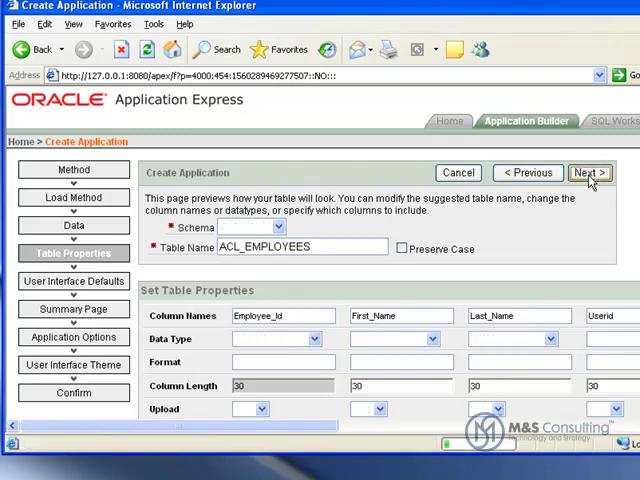
pyautogui.click(588, 172)
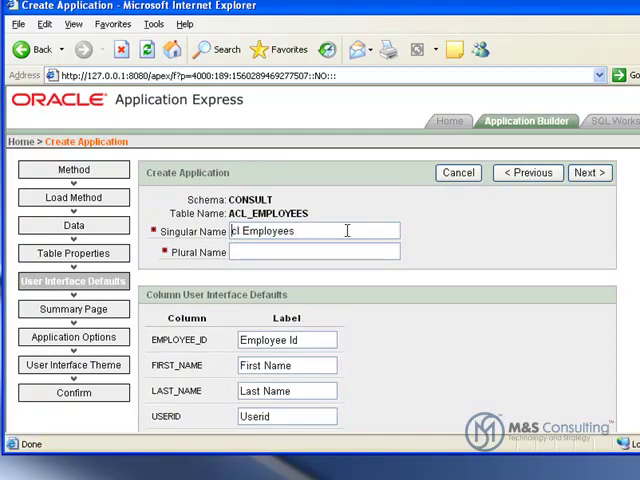
# Step: Enter Employee as singular and Employees as plural name and advance to the summary step
pyautogui.write('Employee')
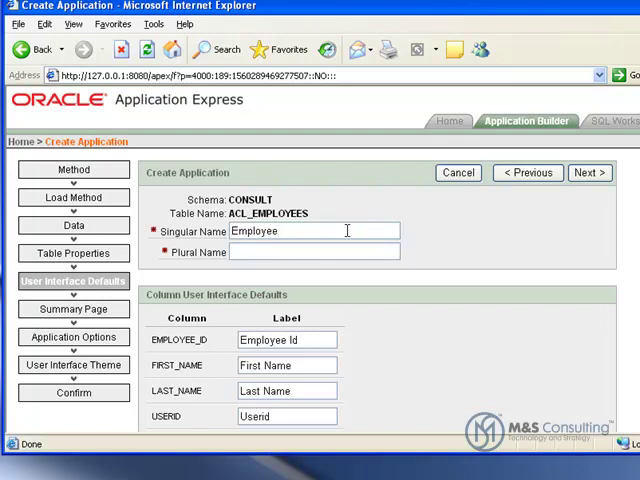
pyautogui.write('Employees')
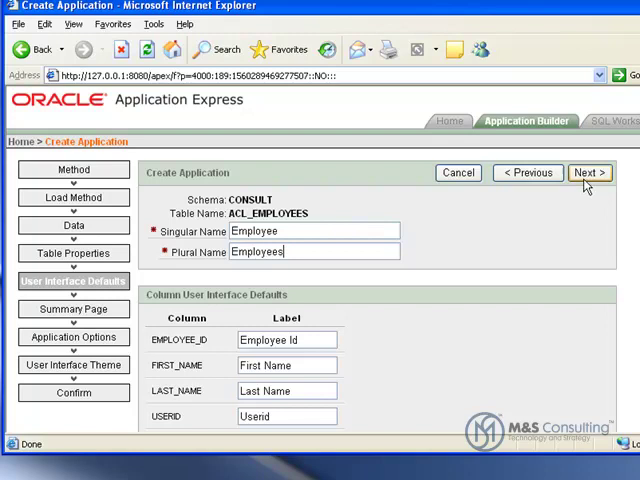
pyautogui.click(588, 172)
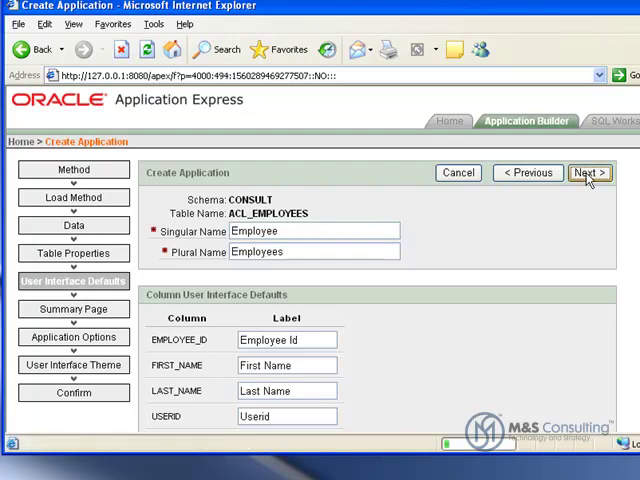
pyautogui.click(592, 172)
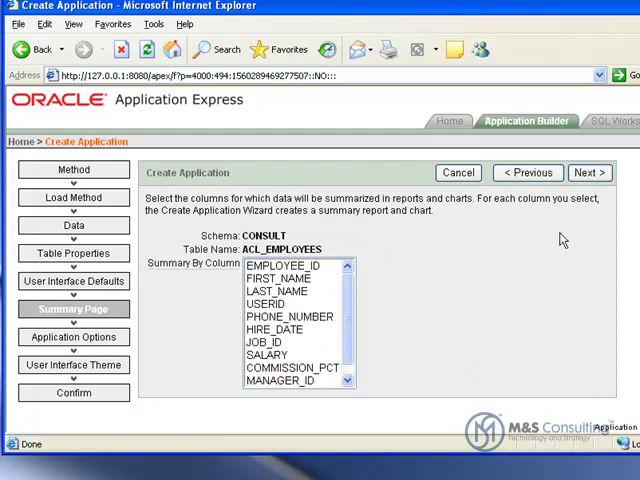
# Step: Summarize reports by DEPARTMENT_ID, keep Sum aggregation, and reach application options
pyautogui.scroll(-3)
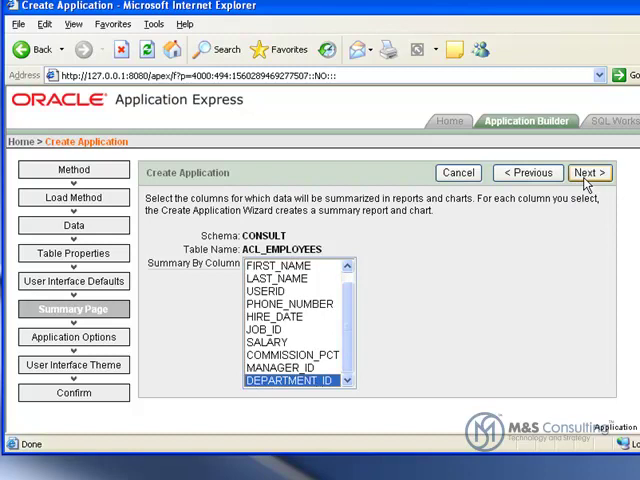
pyautogui.click(588, 172)
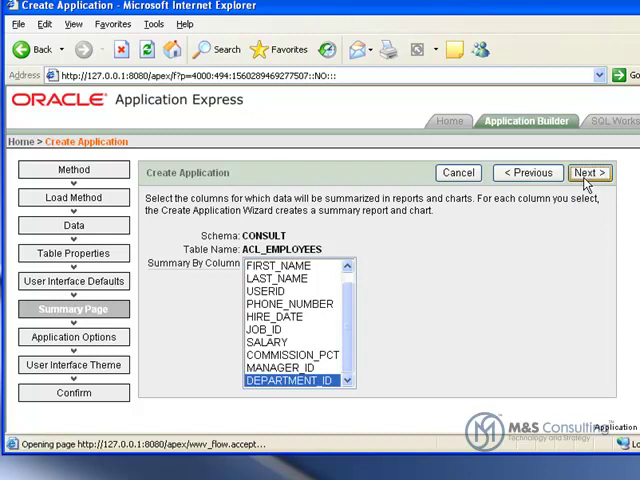
pyautogui.click(588, 172)
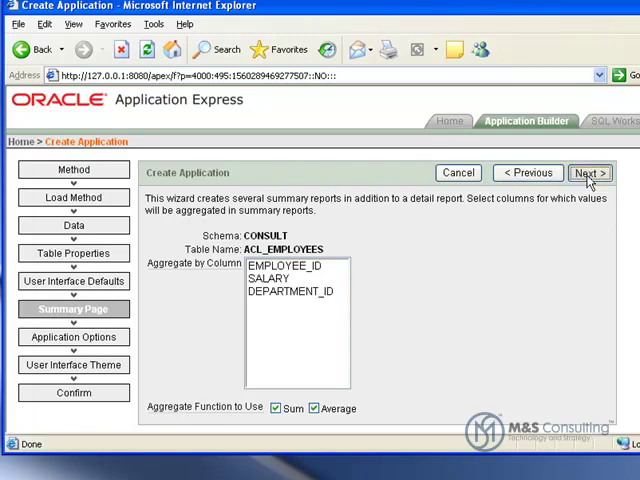
pyautogui.click(588, 172)
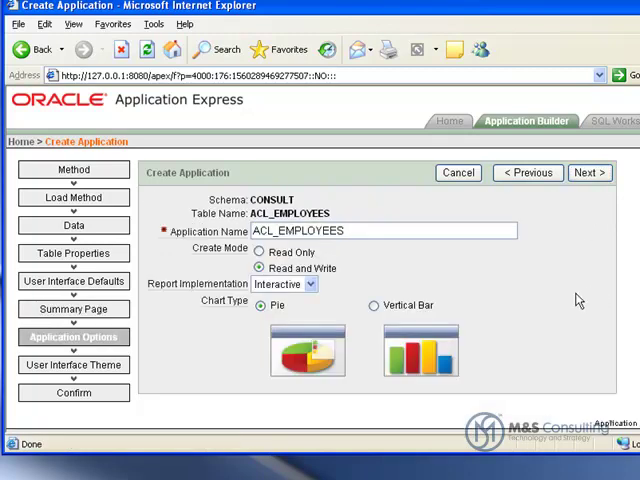
pyautogui.moveTo(322, 290)
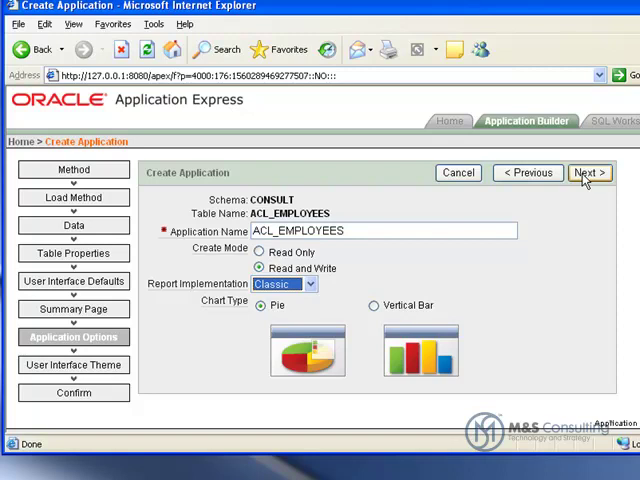
# Step: Keep ACL_EMPLOYEES as Read and Write with Classic reports and Pie charts, and continue
pyautogui.click(588, 172)
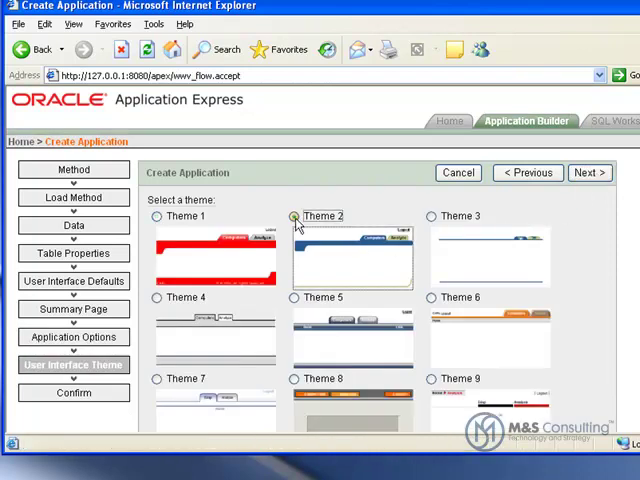
# Step: Pick Theme 2, create the ACL_EMPLOYEES application and run it
pyautogui.click(292, 216)
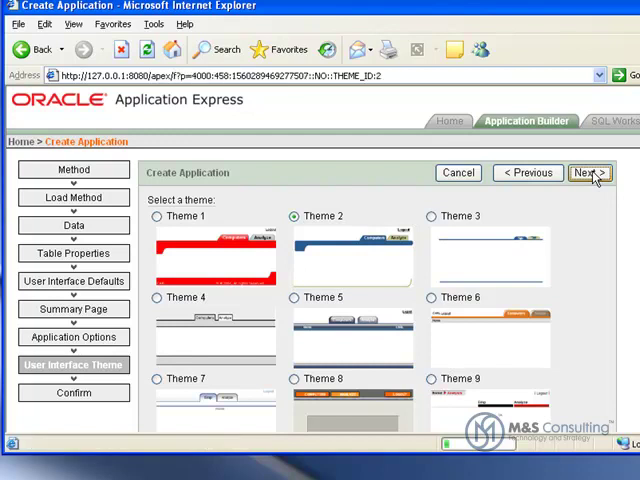
pyautogui.click(590, 172)
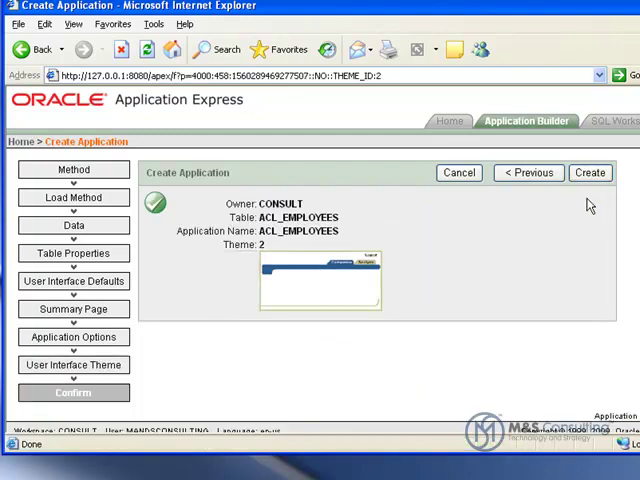
pyautogui.click(590, 172)
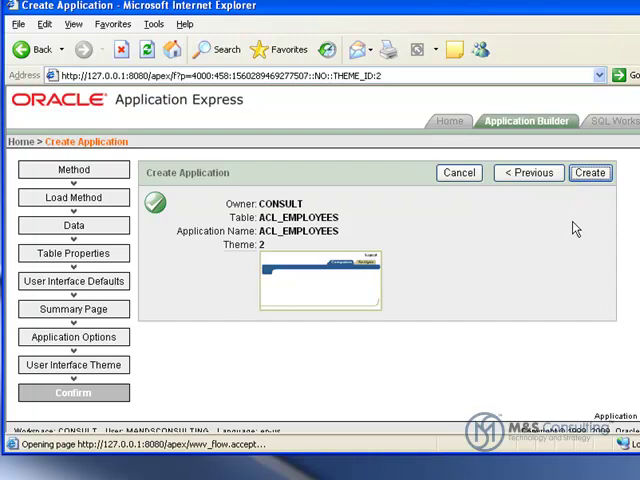
pyautogui.click(590, 172)
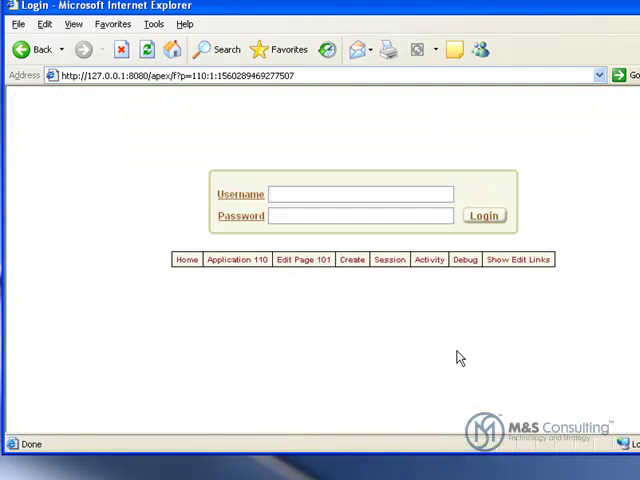
# Step: Sign in to Application 110 as mandsconsulting and browse the Employees report
pyautogui.write('mands')
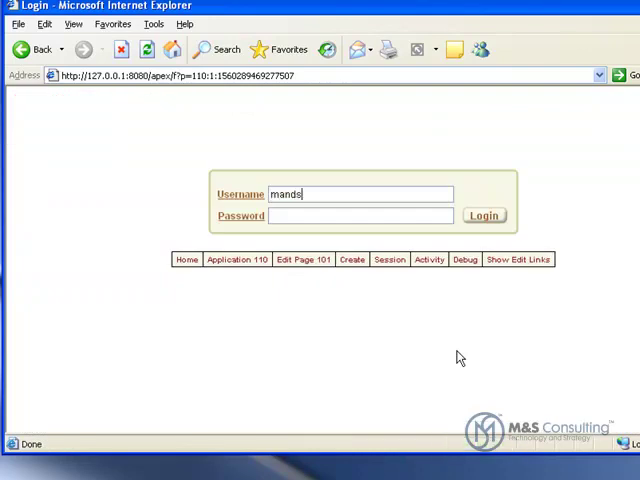
pyautogui.write('consulting')
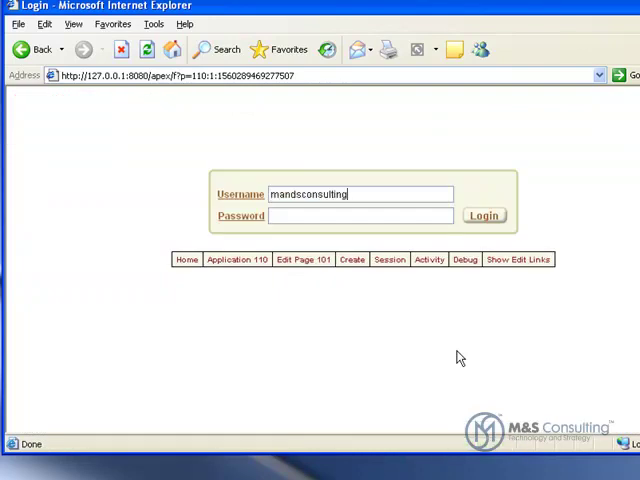
pyautogui.write('•')
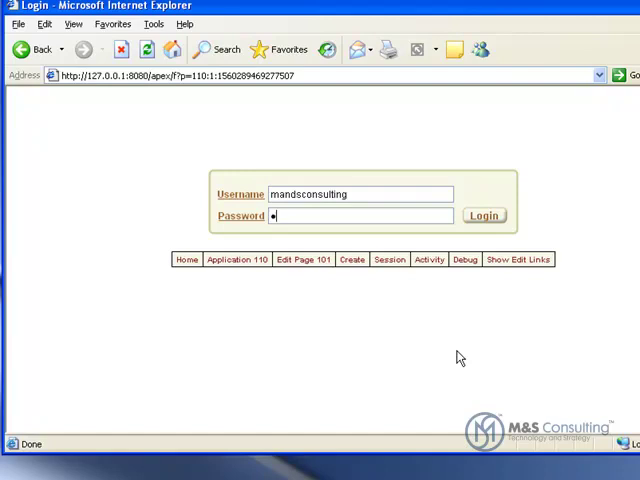
pyautogui.write('password')
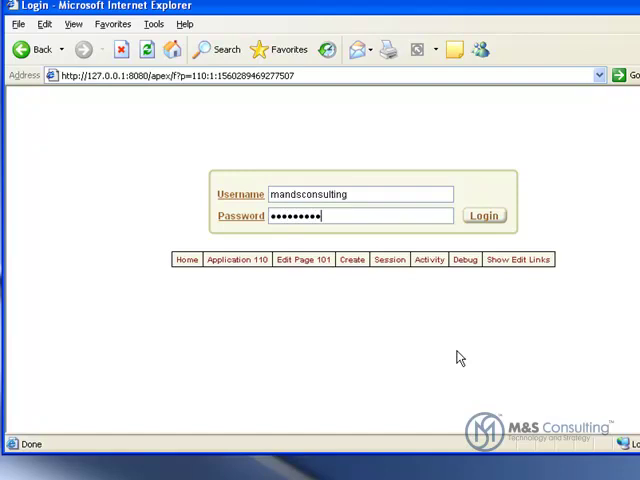
pyautogui.click(484, 216)
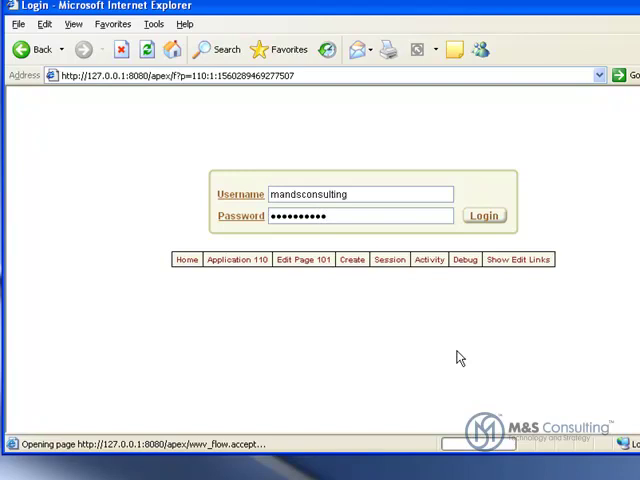
pyautogui.click(484, 216)
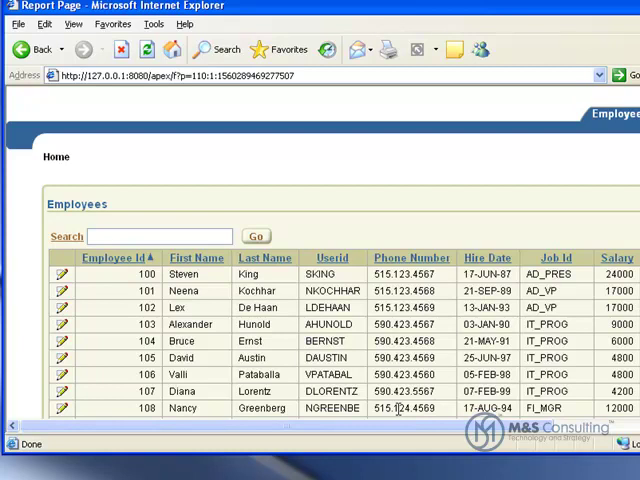
pyautogui.scroll(-3)
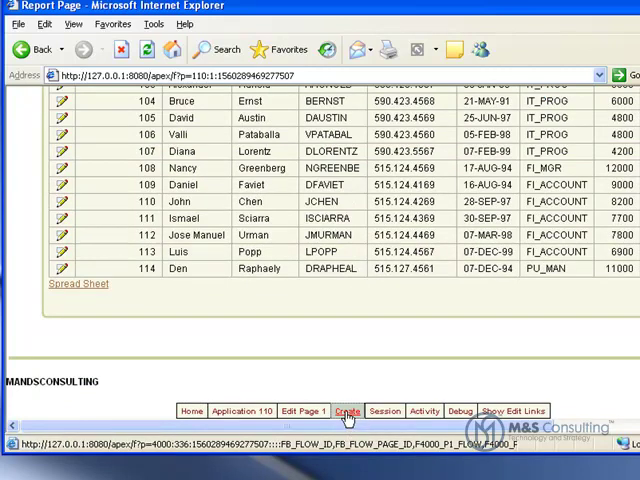
# Step: Start the new-page wizard and choose Access Control as the page type
pyautogui.click(348, 412)
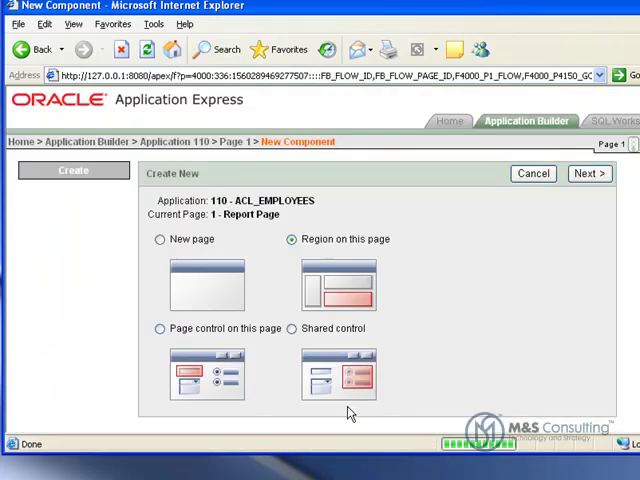
pyautogui.moveTo(498, 320)
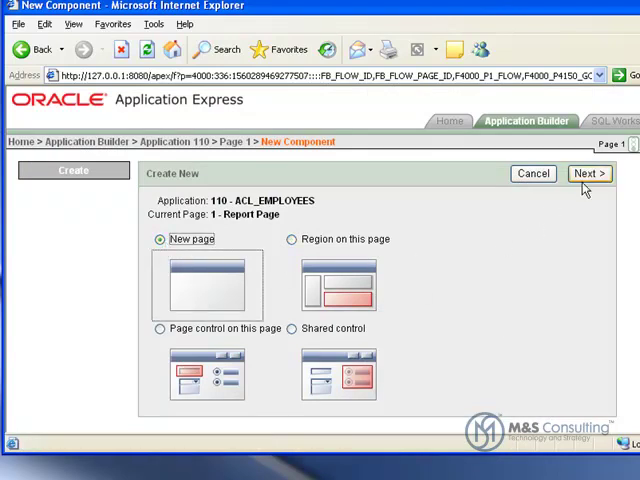
pyautogui.click(588, 172)
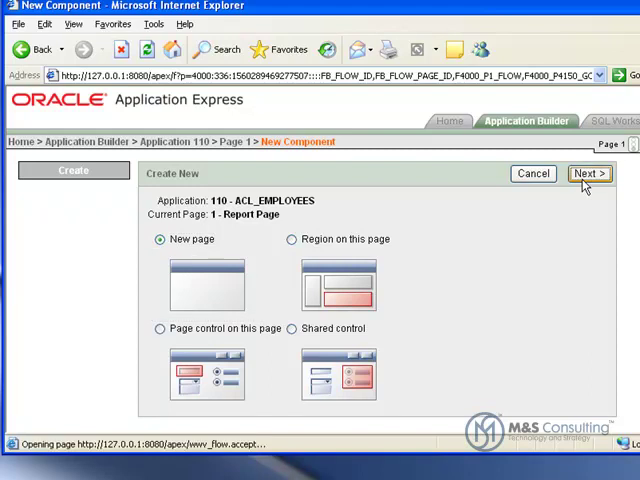
pyautogui.click(588, 172)
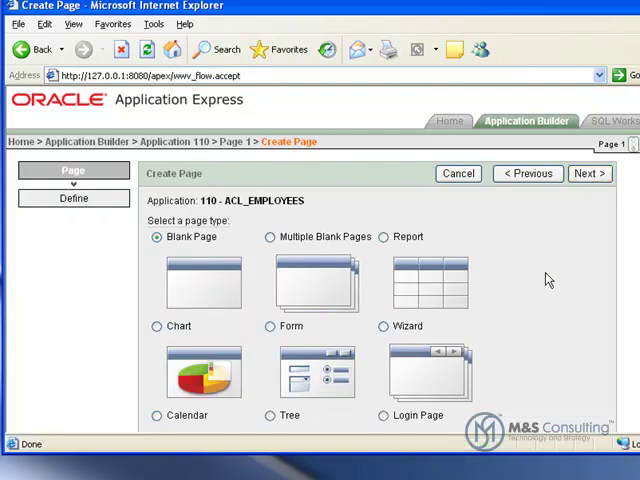
pyautogui.scroll(-3)
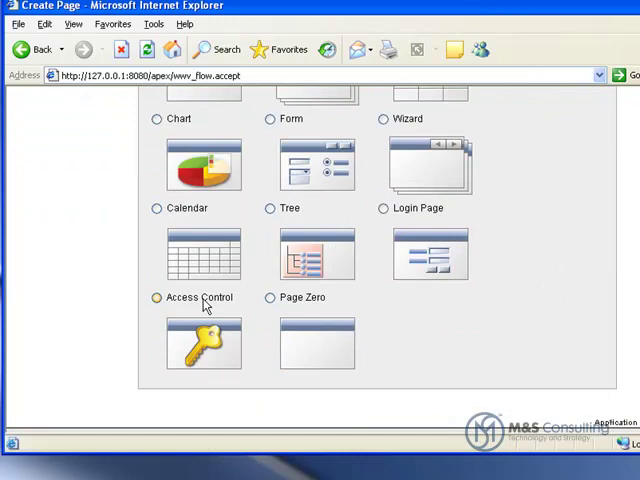
pyautogui.click(156, 296)
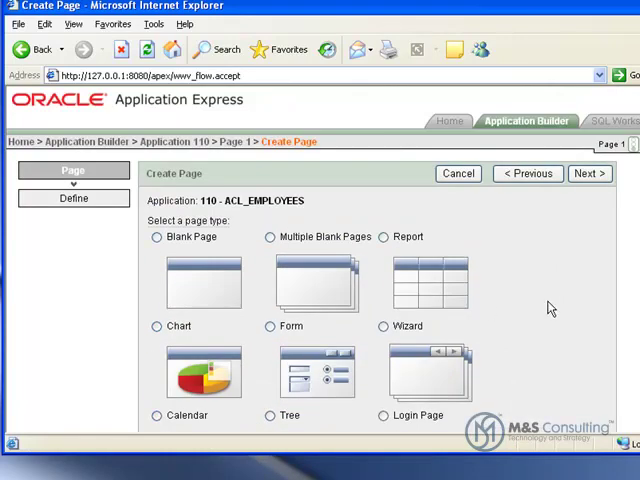
pyautogui.click(588, 172)
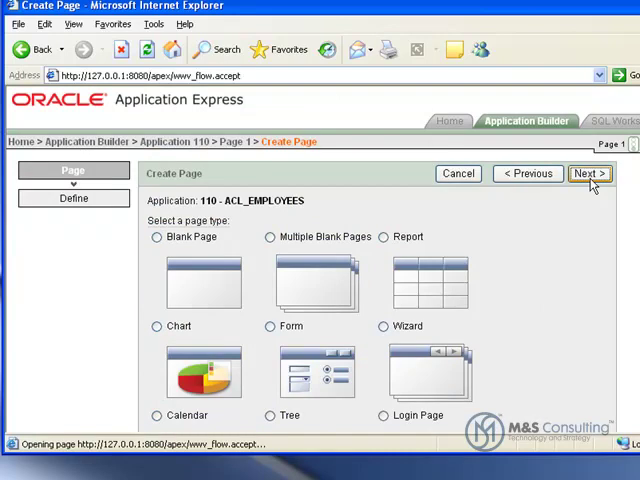
pyautogui.click(588, 172)
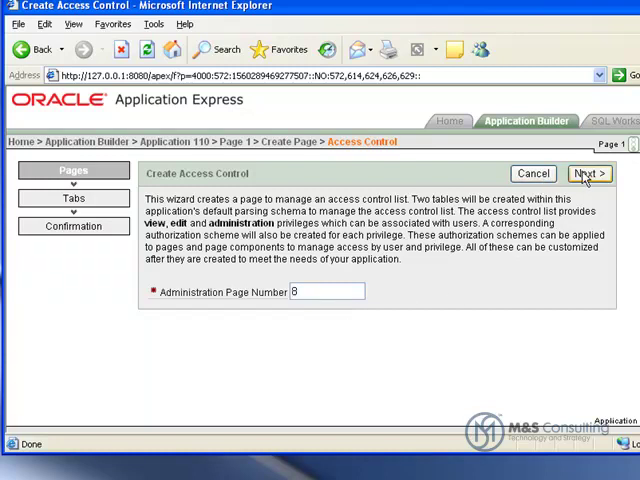
# Step: Place the page on a new Administration tab in existing tab set TS1 and finish the wizard
pyautogui.click(588, 174)
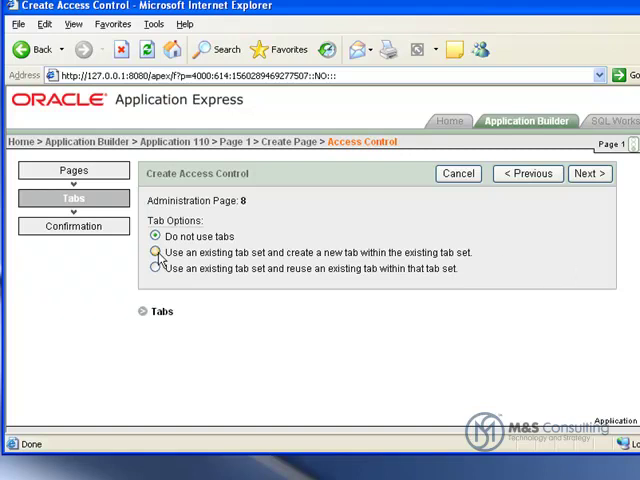
pyautogui.click(156, 252)
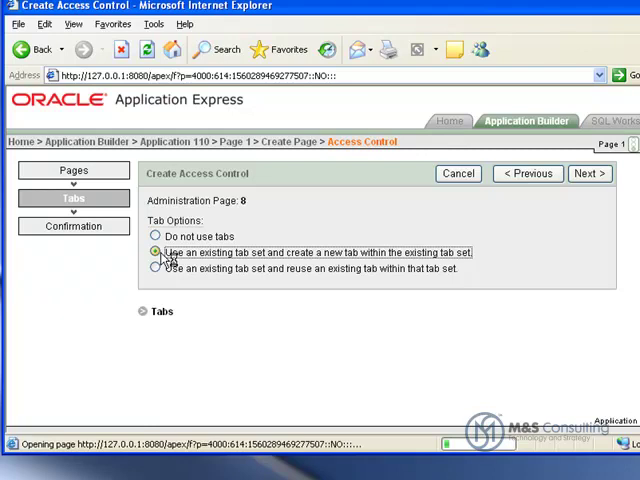
pyautogui.click(156, 252)
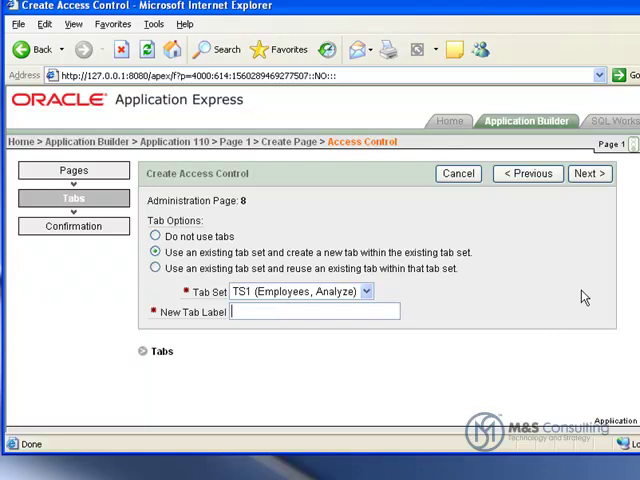
pyautogui.write('Administration')
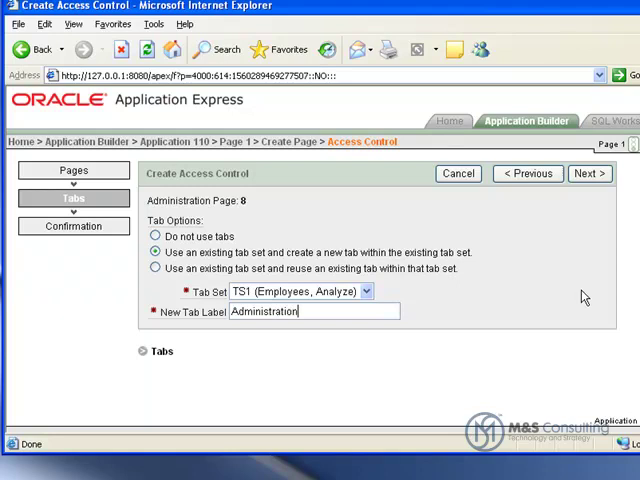
pyautogui.moveTo(612, 252)
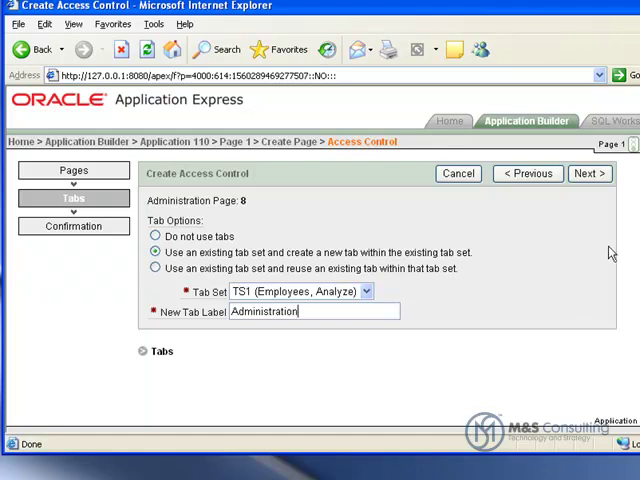
pyautogui.click(588, 172)
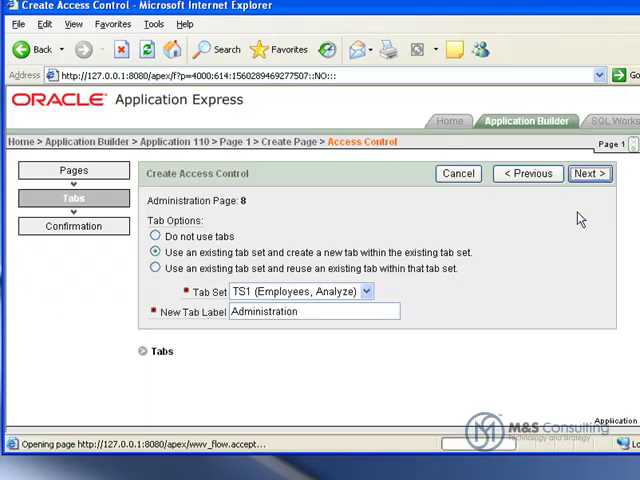
pyautogui.click(588, 172)
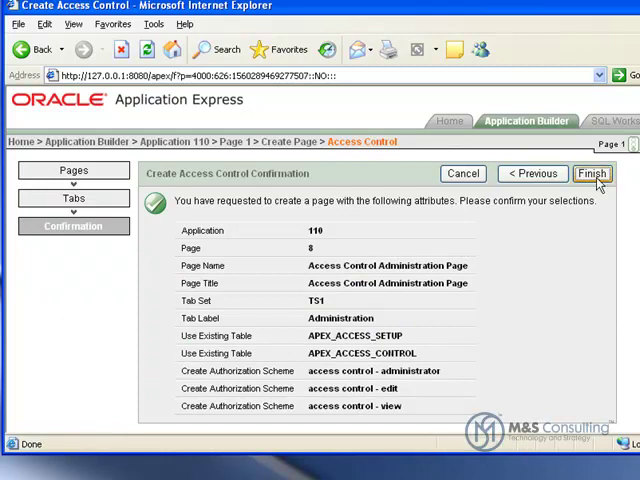
pyautogui.click(592, 172)
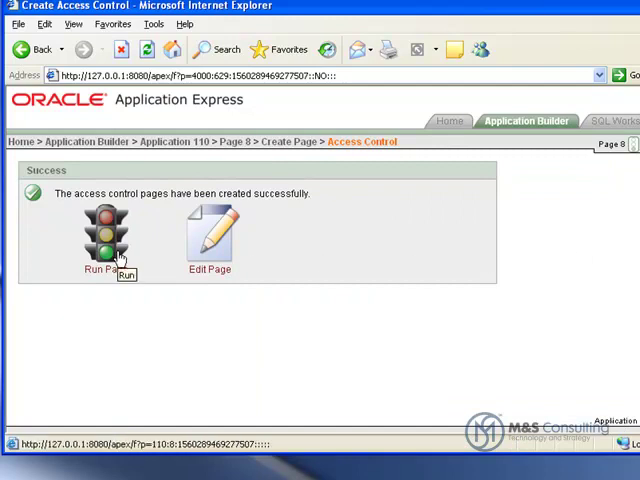
# Step: Run the access control page and set the application mode to Restricted access
pyautogui.click(104, 240)
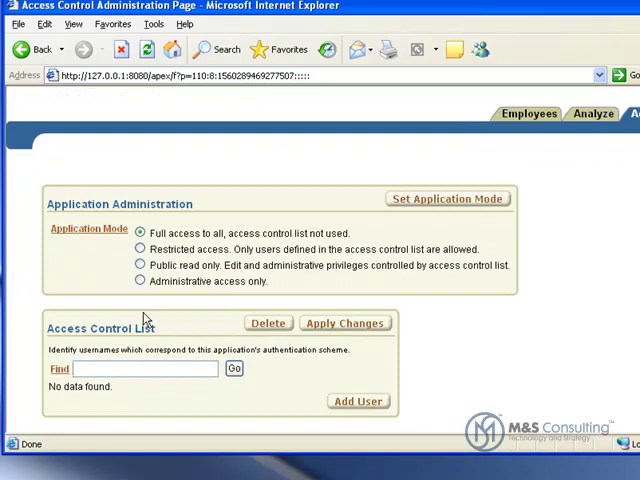
pyautogui.moveTo(88, 308)
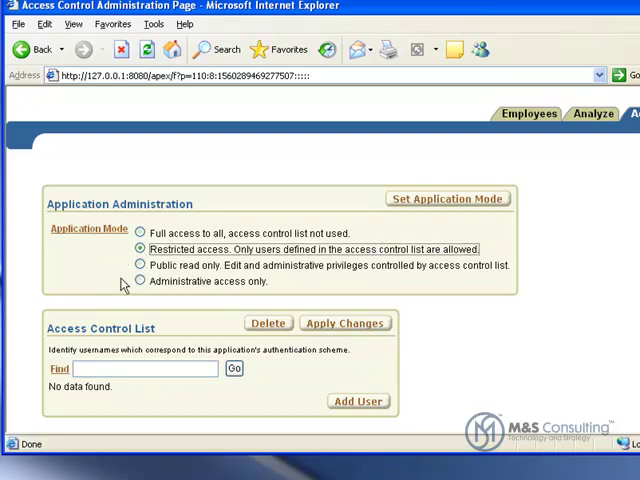
pyautogui.moveTo(492, 342)
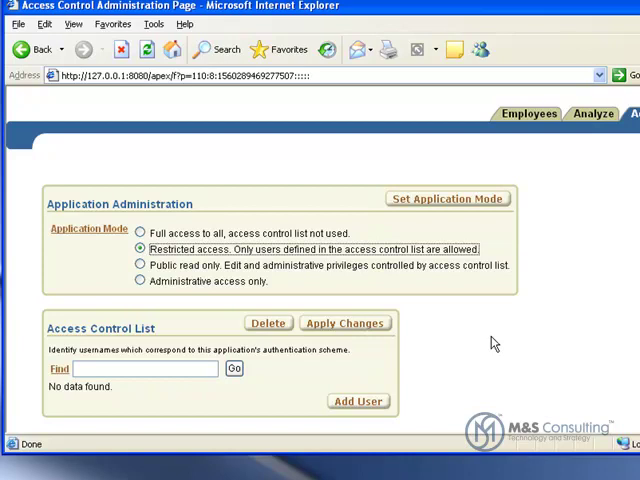
pyautogui.click(448, 198)
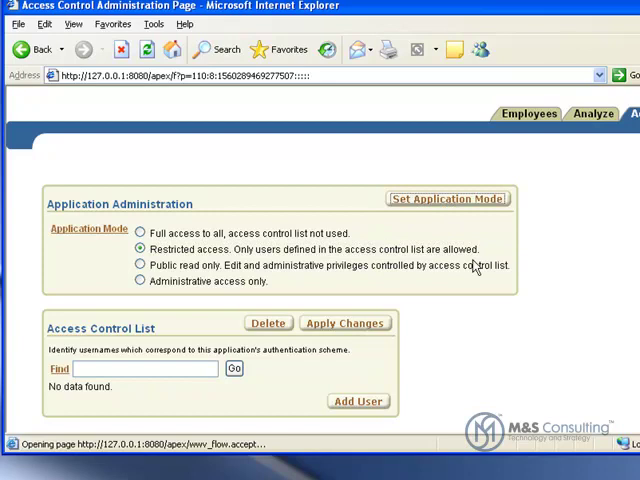
pyautogui.click(448, 200)
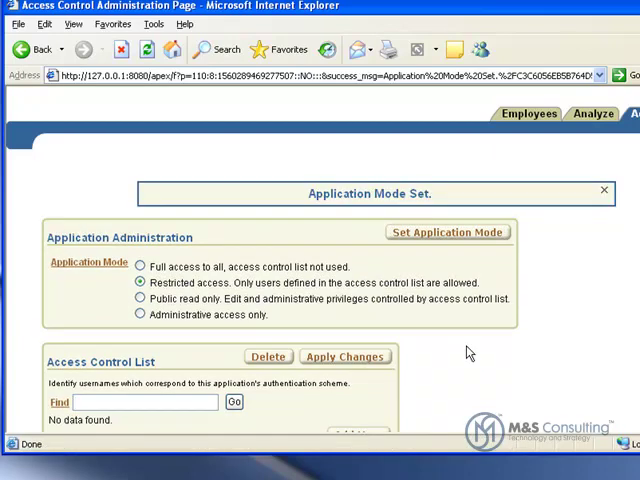
pyautogui.scroll(-3)
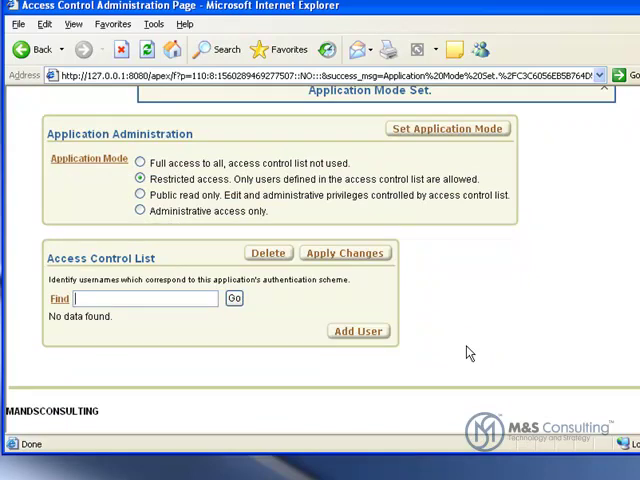
pyautogui.moveTo(288, 326)
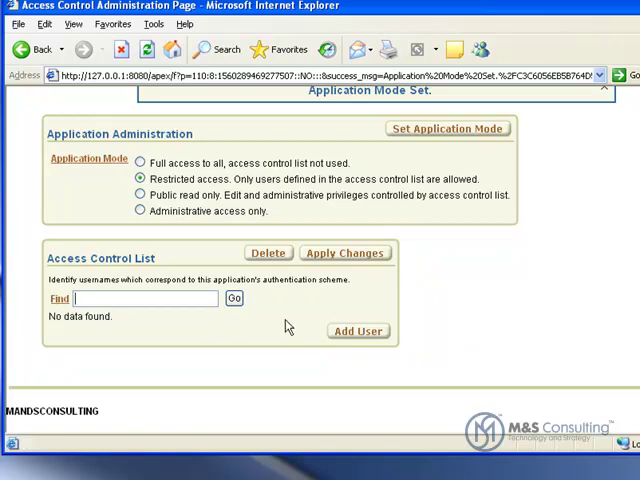
pyautogui.moveTo(276, 280)
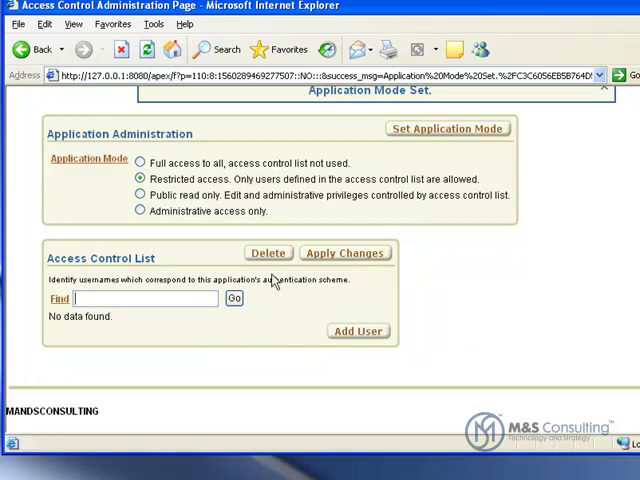
pyautogui.moveTo(348, 332)
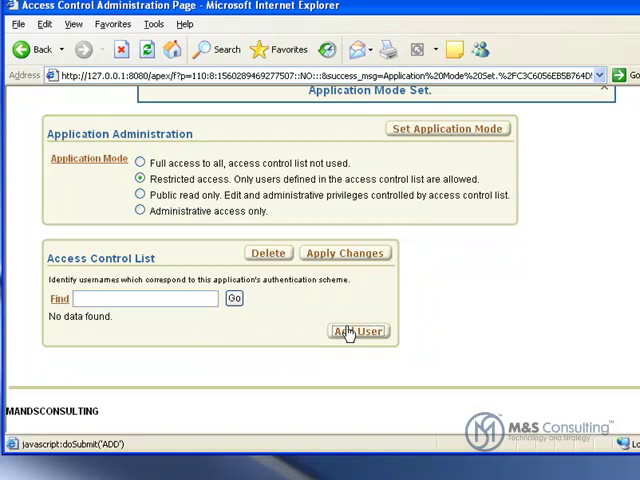
pyautogui.click(356, 330)
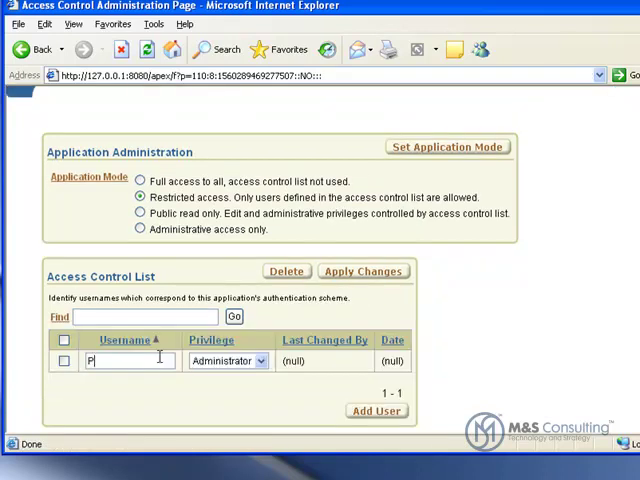
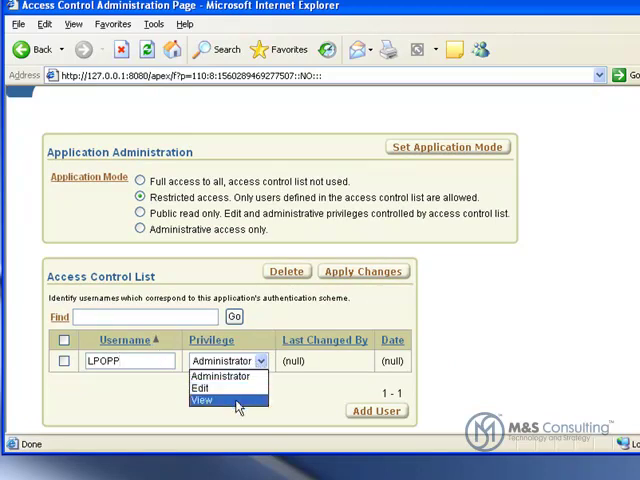
pyautogui.click(198, 404)
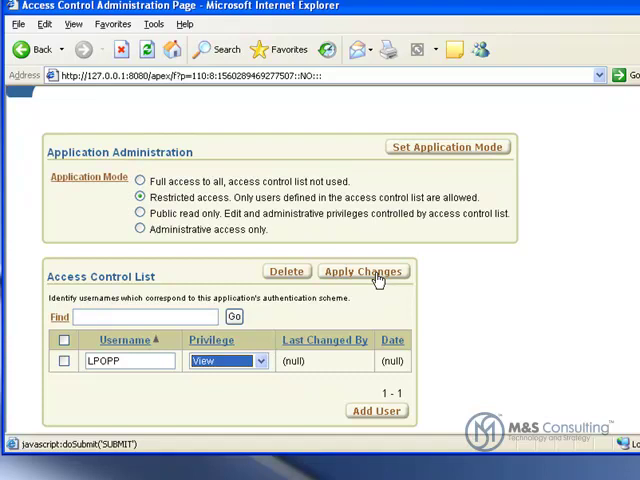
pyautogui.click(364, 272)
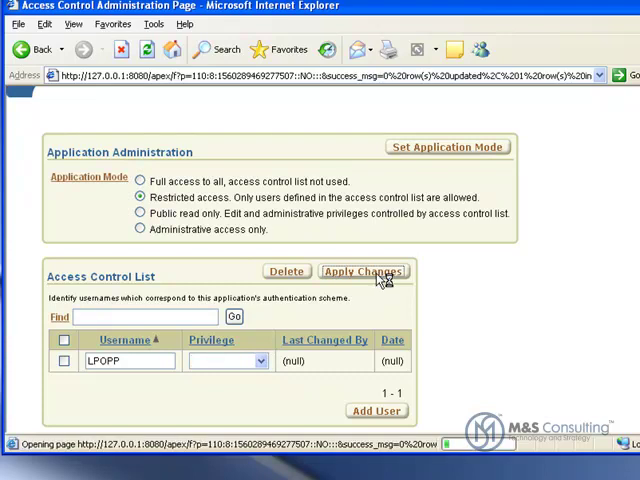
pyautogui.click(364, 272)
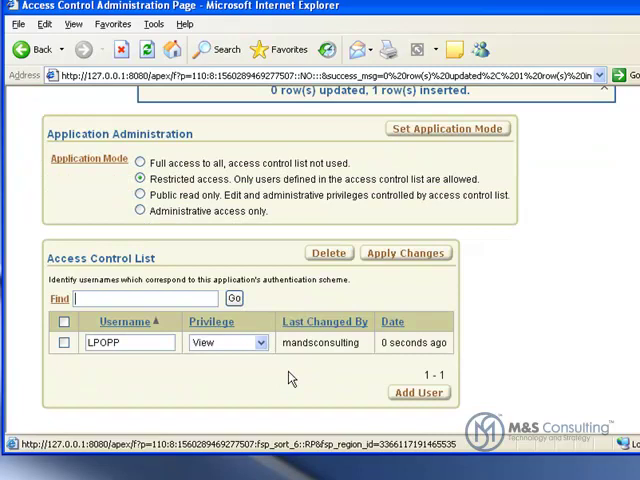
pyautogui.click(418, 392)
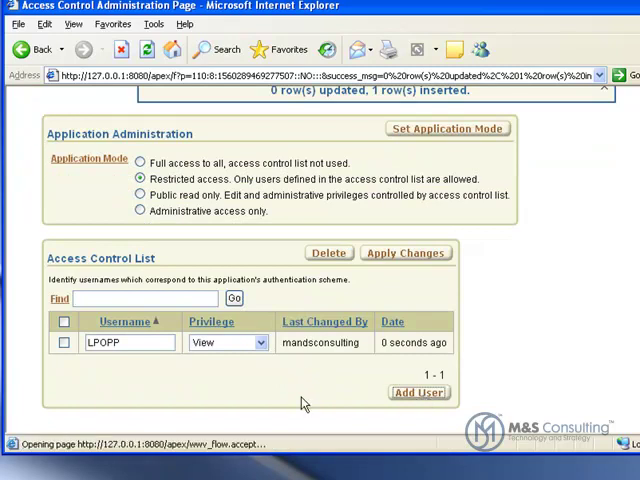
pyautogui.click(424, 392)
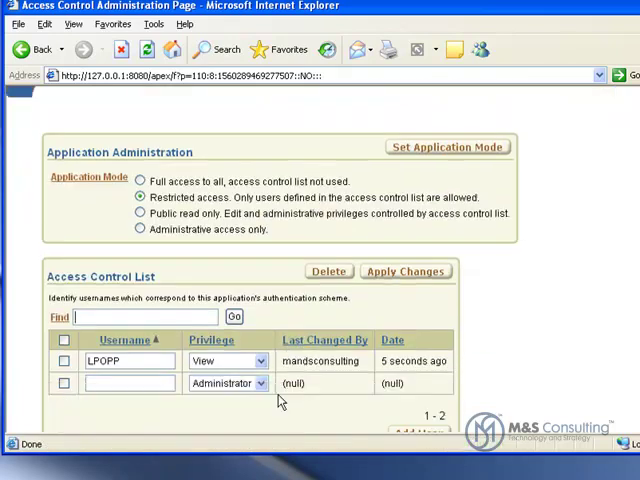
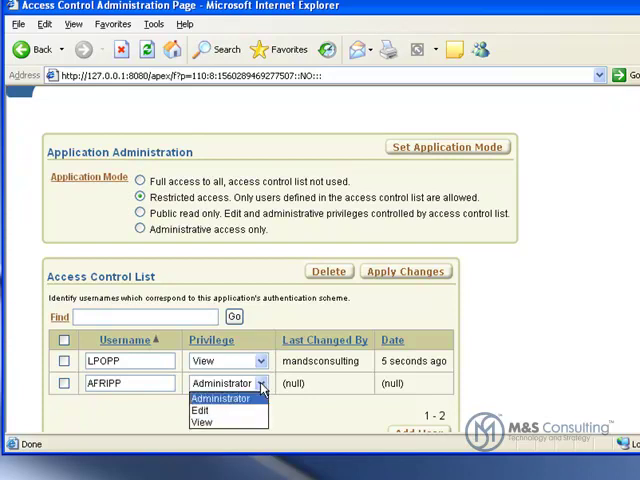
pyautogui.click(196, 416)
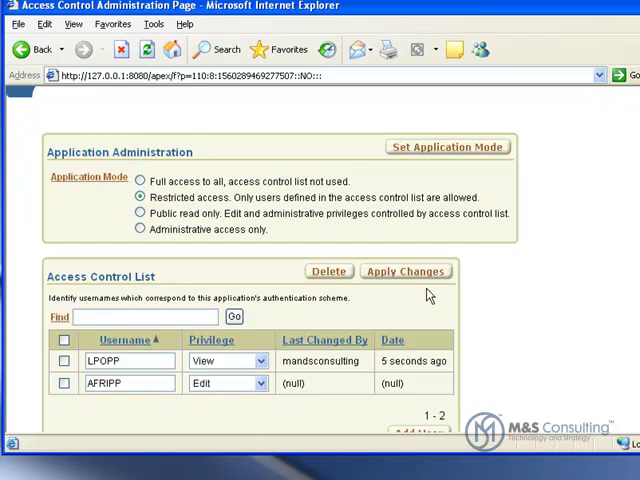
pyautogui.click(404, 272)
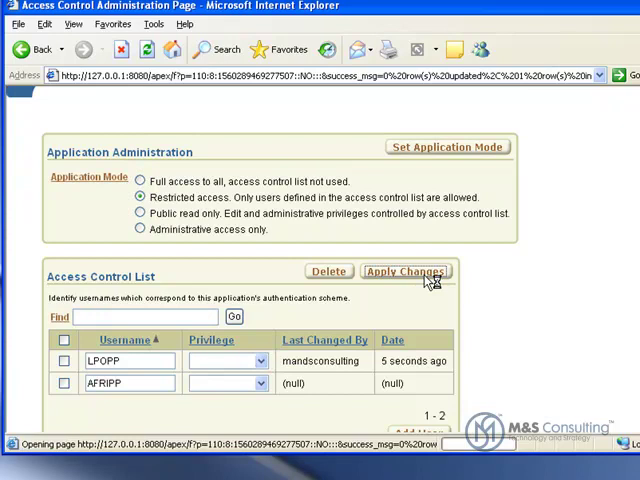
pyautogui.click(404, 272)
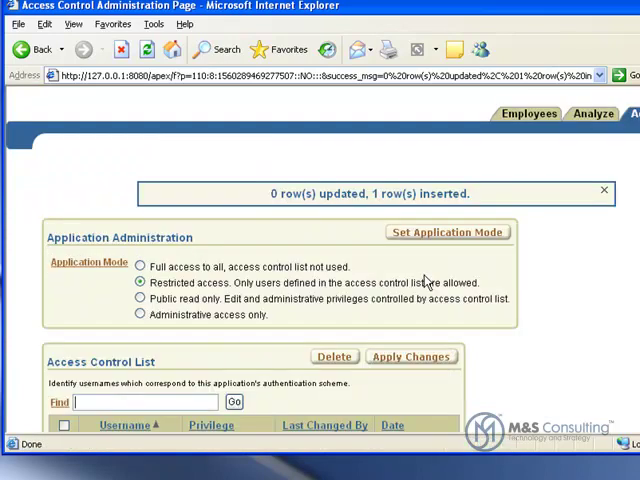
pyautogui.scroll(-3)
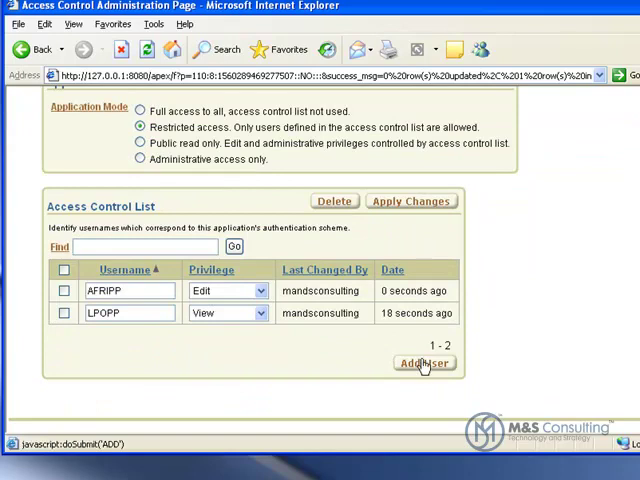
pyautogui.click(424, 362)
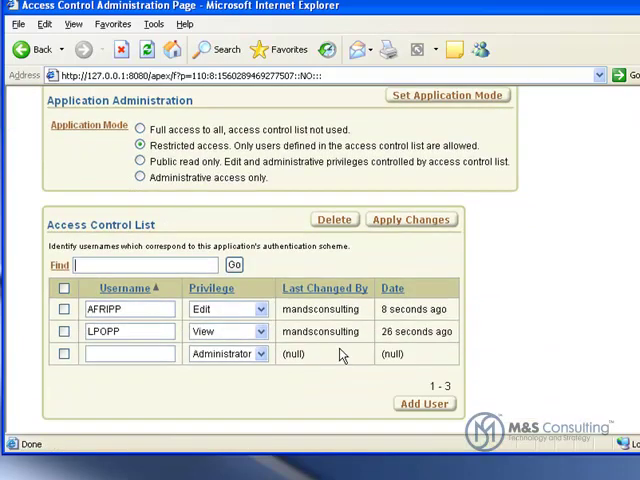
pyautogui.click(128, 352)
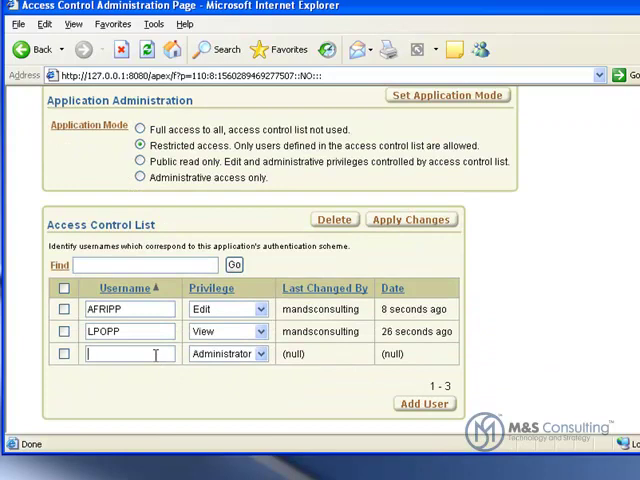
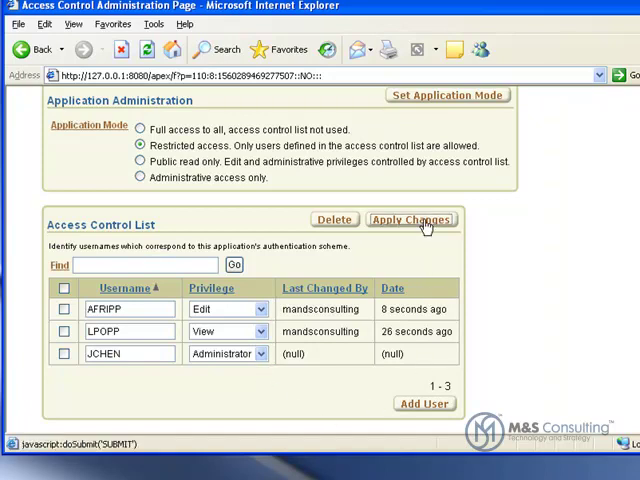
pyautogui.click(410, 220)
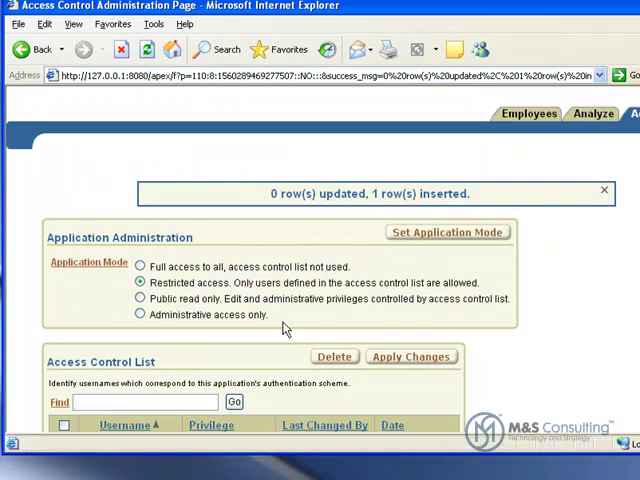
pyautogui.scroll(-3)
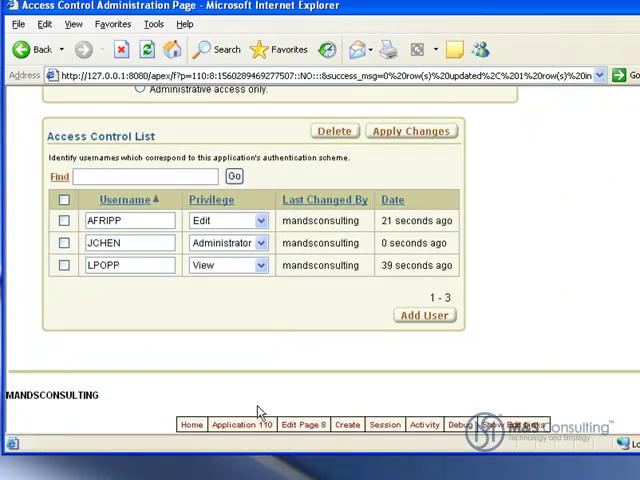
pyautogui.moveTo(242, 424)
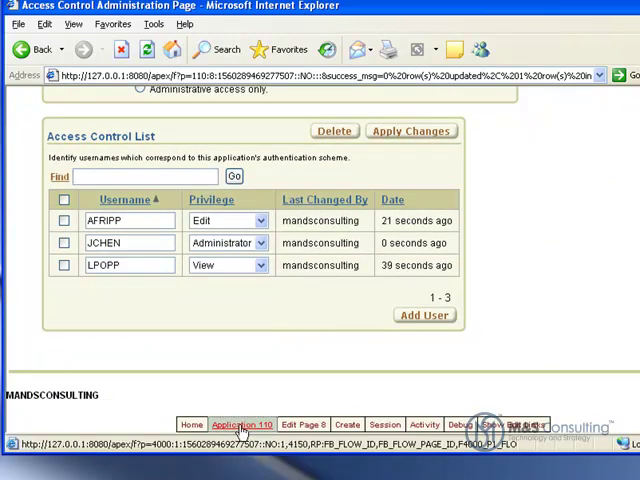
# Step: Run the CREATE FUNCTION statement for acl_employees in SQL Commands
pyautogui.click(240, 424)
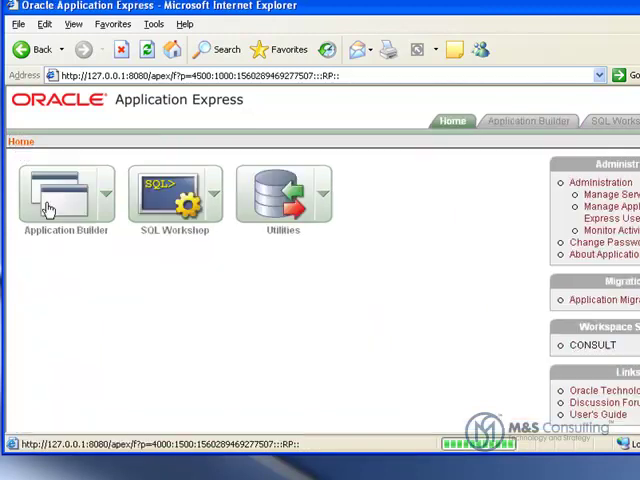
pyautogui.moveTo(168, 208)
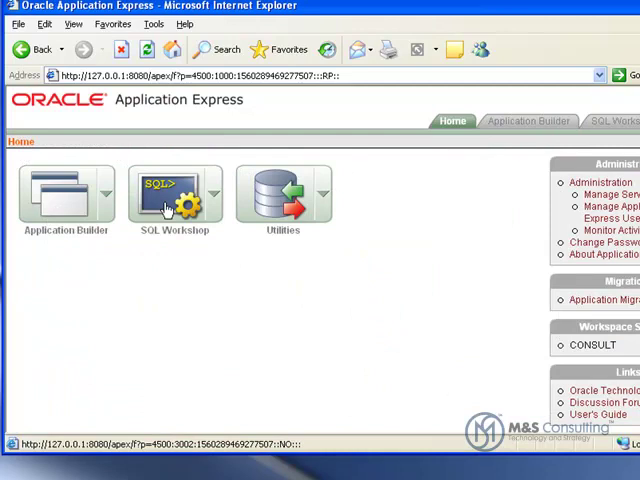
pyautogui.click(174, 190)
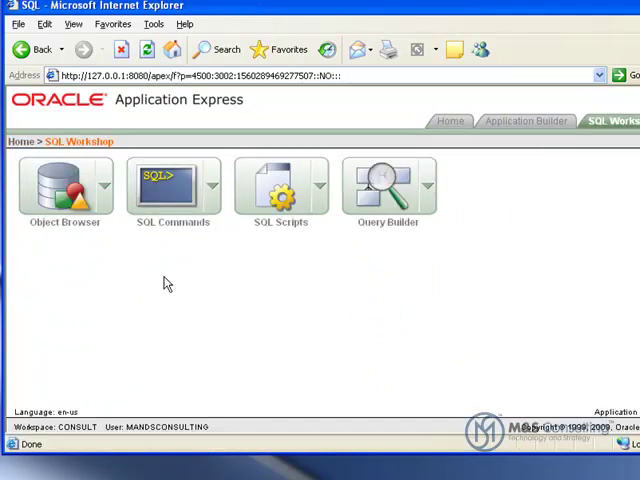
pyautogui.moveTo(168, 196)
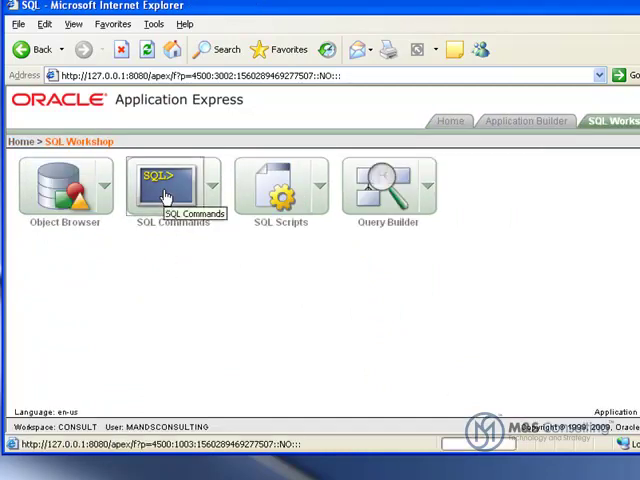
pyautogui.click(164, 180)
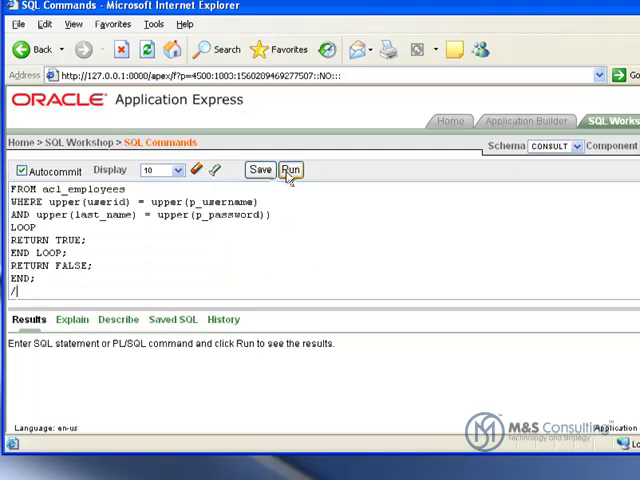
pyautogui.click(292, 168)
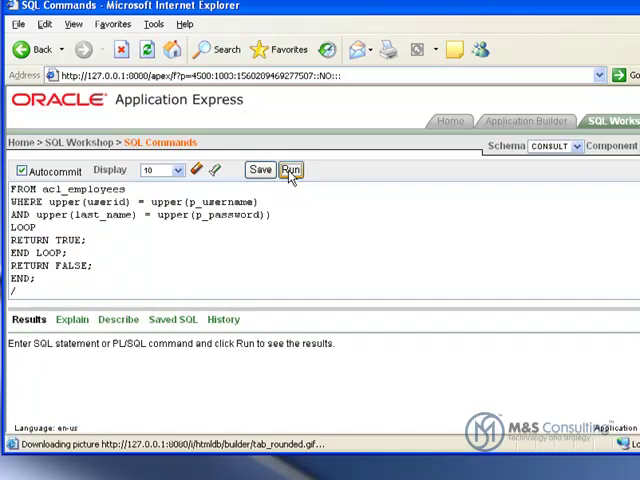
pyautogui.click(292, 168)
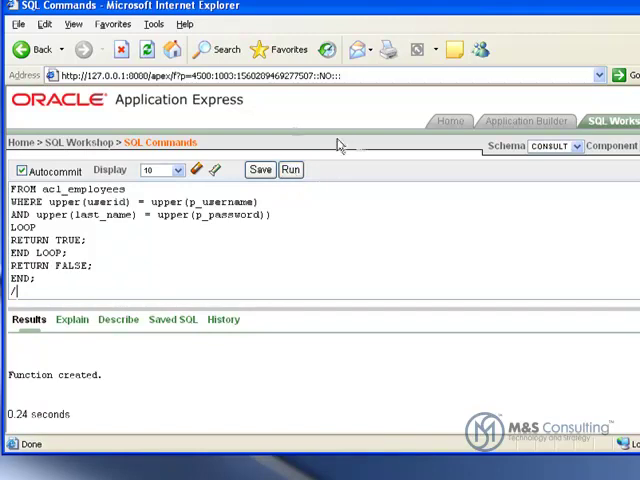
pyautogui.moveTo(20, 142)
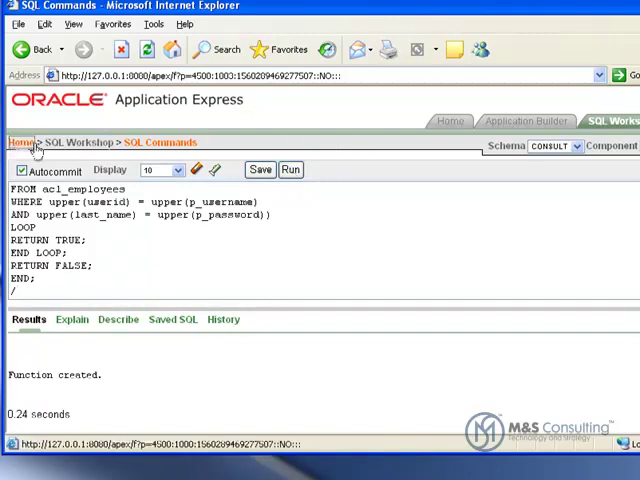
# Step: Navigate to ACL_EMPLOYEES's Shared Components and list its authentication schemes
pyautogui.click(20, 142)
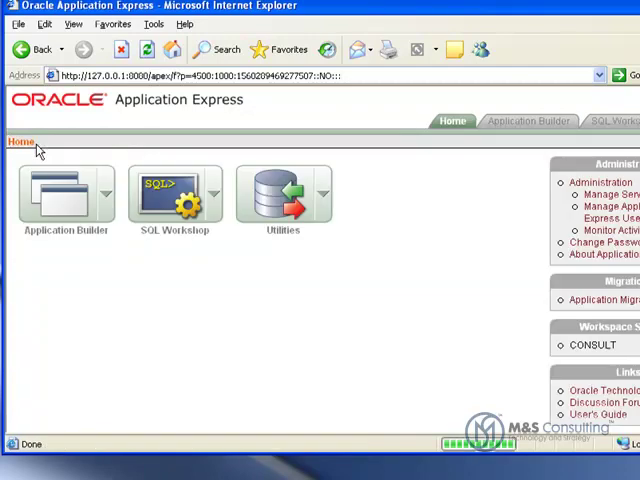
pyautogui.moveTo(52, 204)
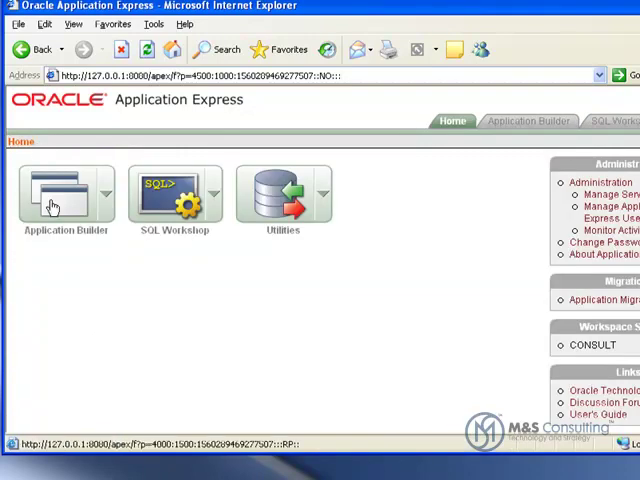
pyautogui.click(58, 190)
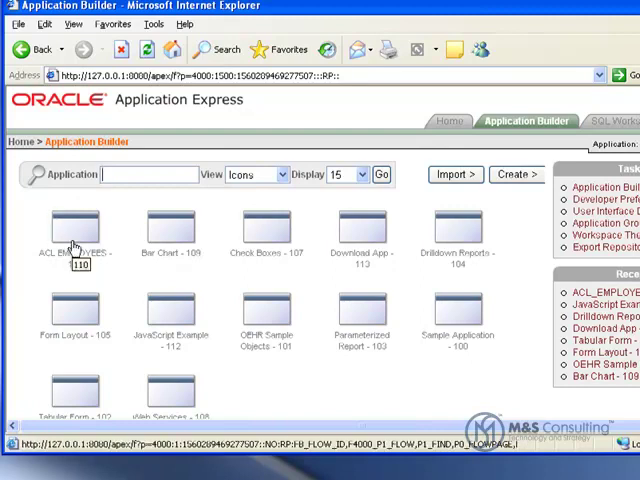
pyautogui.click(68, 222)
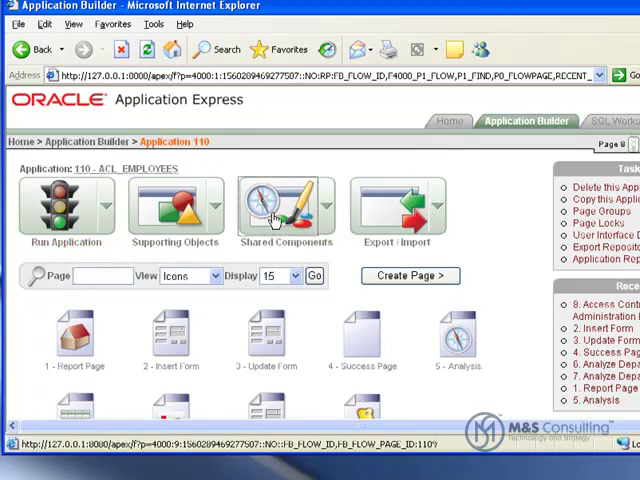
pyautogui.click(284, 204)
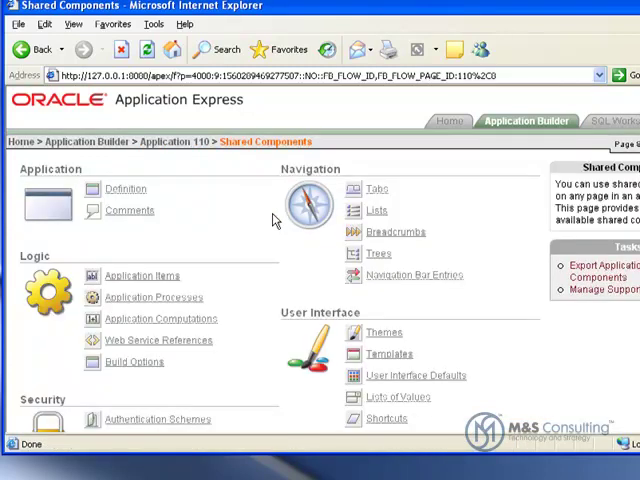
pyautogui.moveTo(238, 264)
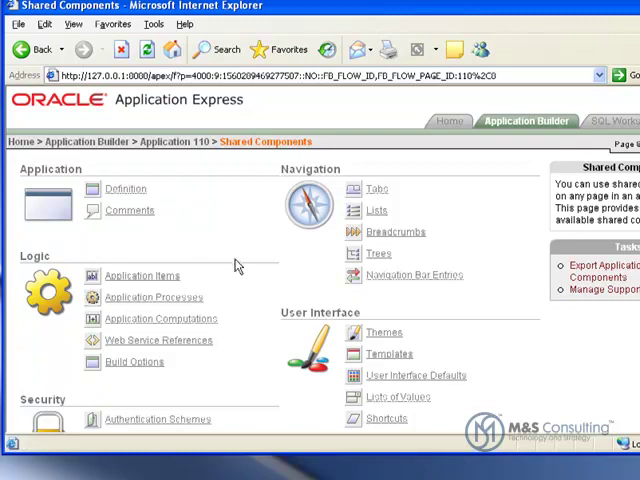
pyautogui.scroll(-3)
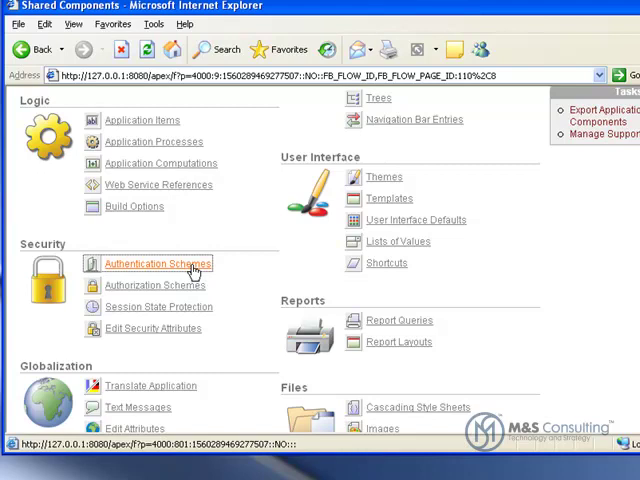
pyautogui.click(156, 264)
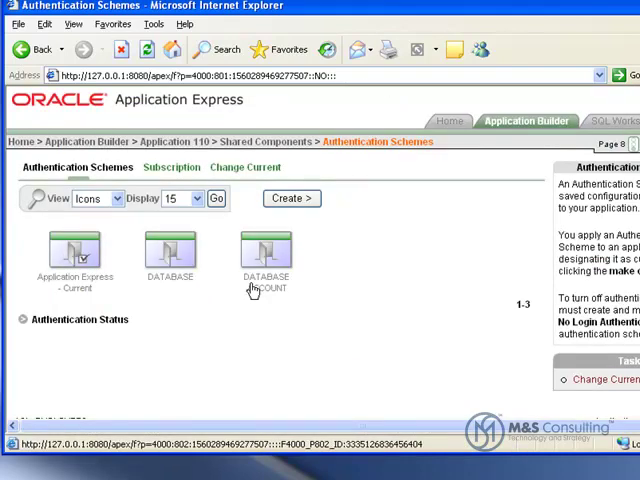
pyautogui.moveTo(130, 276)
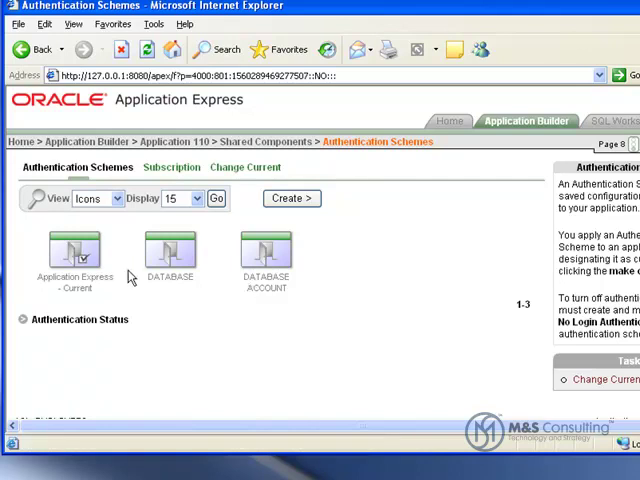
pyautogui.moveTo(80, 258)
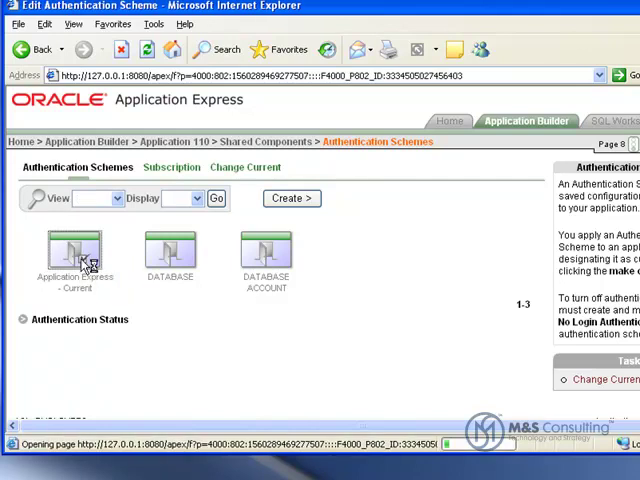
# Step: Replace -BUILTIN- with 'return acl_custom_auth' in the current scheme and apply changes
pyautogui.click(76, 244)
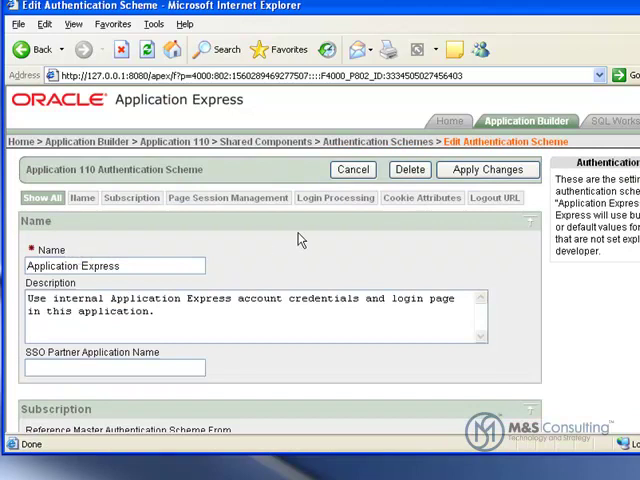
pyautogui.scroll(-3)
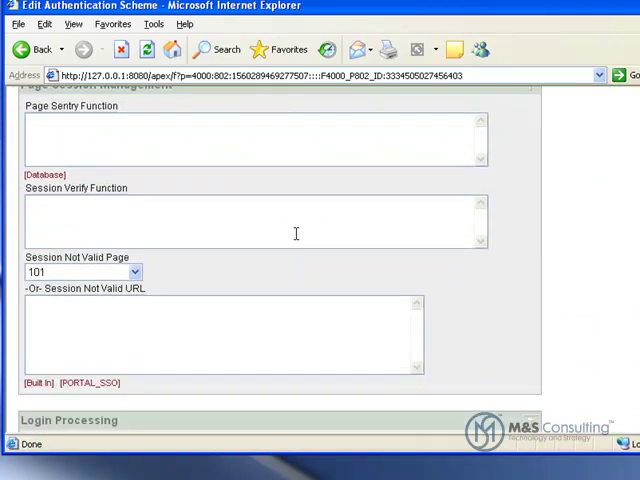
pyautogui.scroll(-3)
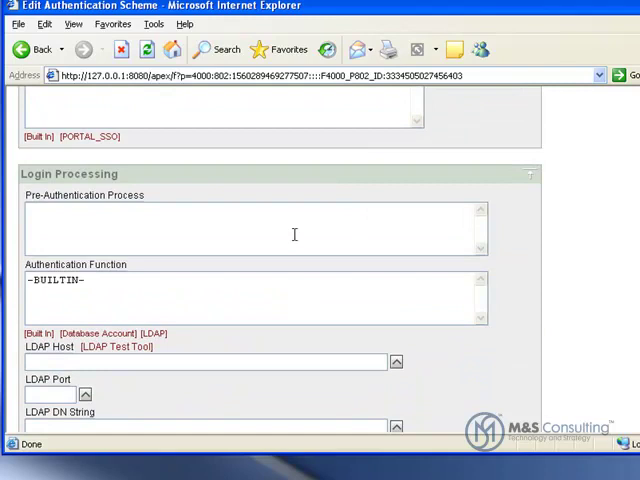
pyautogui.moveTo(284, 236)
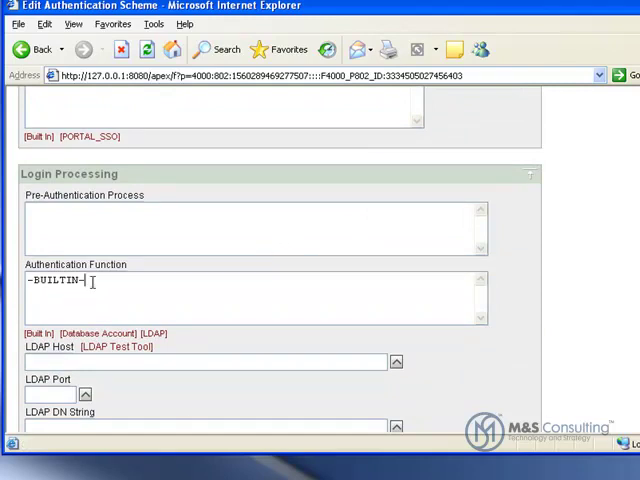
pyautogui.doubleClick(56, 280)
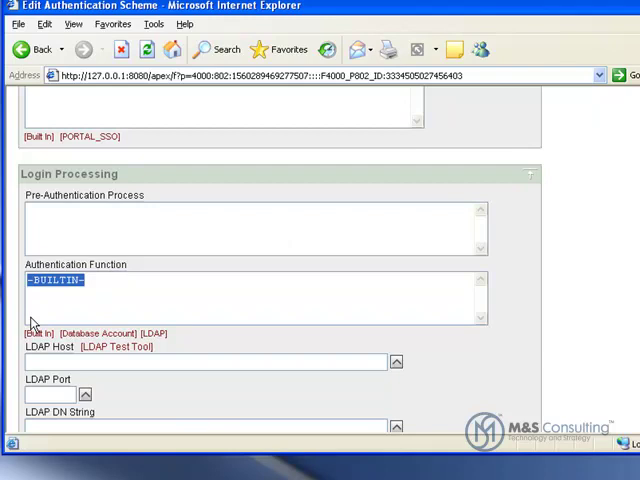
pyautogui.write('return acl_custom_auth')
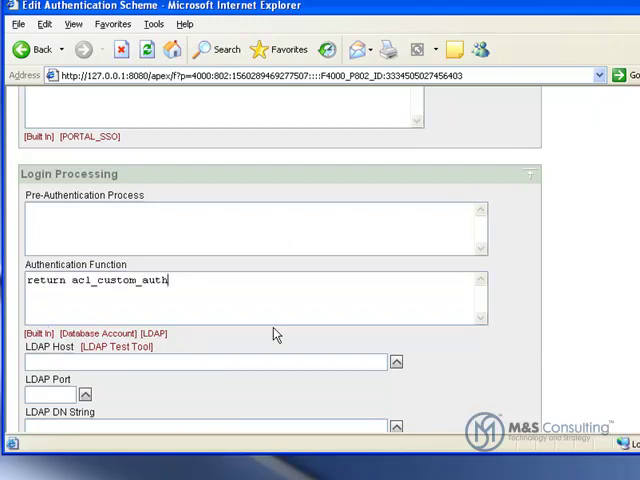
pyautogui.moveTo(438, 358)
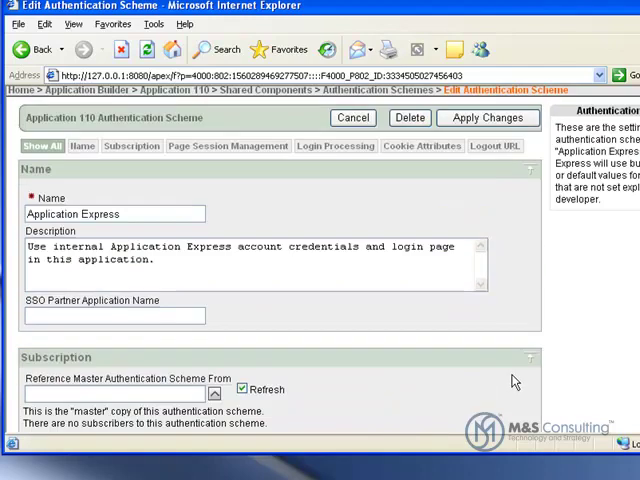
pyautogui.click(488, 116)
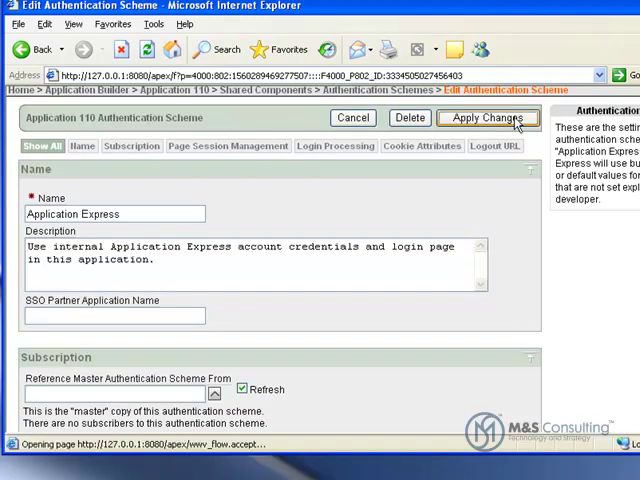
pyautogui.click(488, 116)
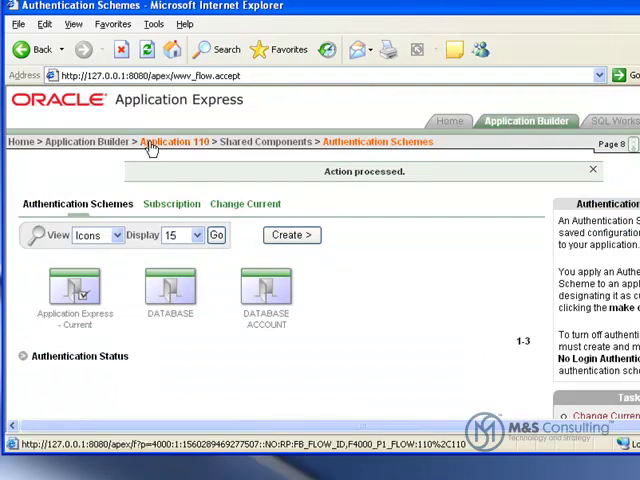
pyautogui.click(172, 140)
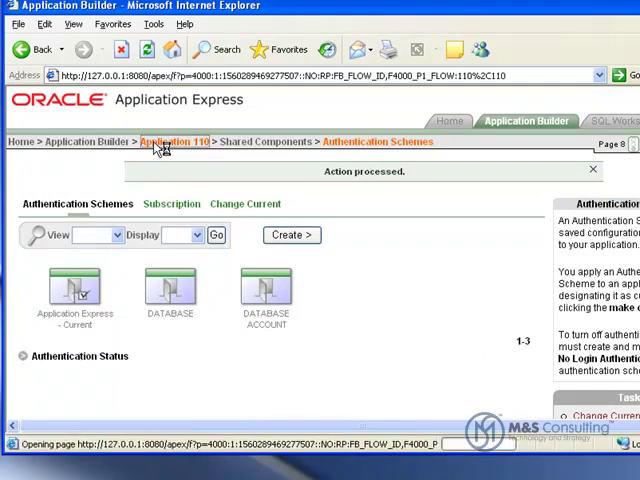